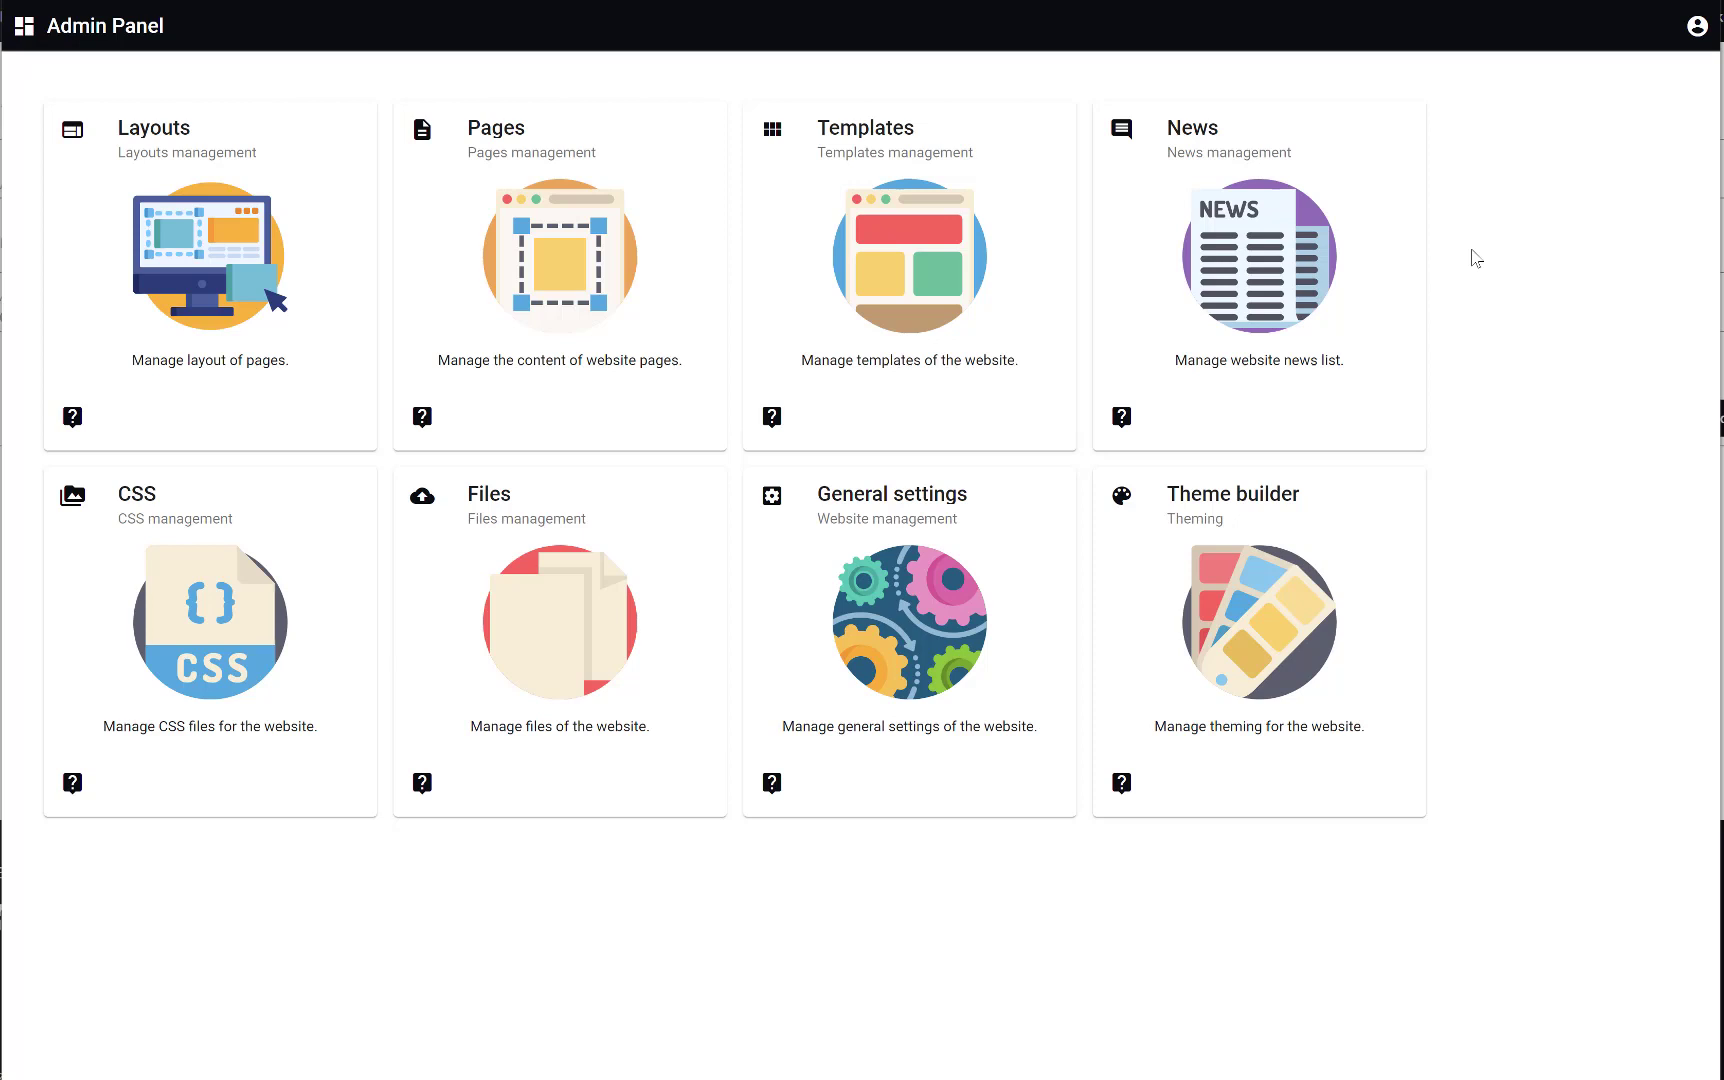
{"action": "mouse_move", "coordinate": [1215, 237]}
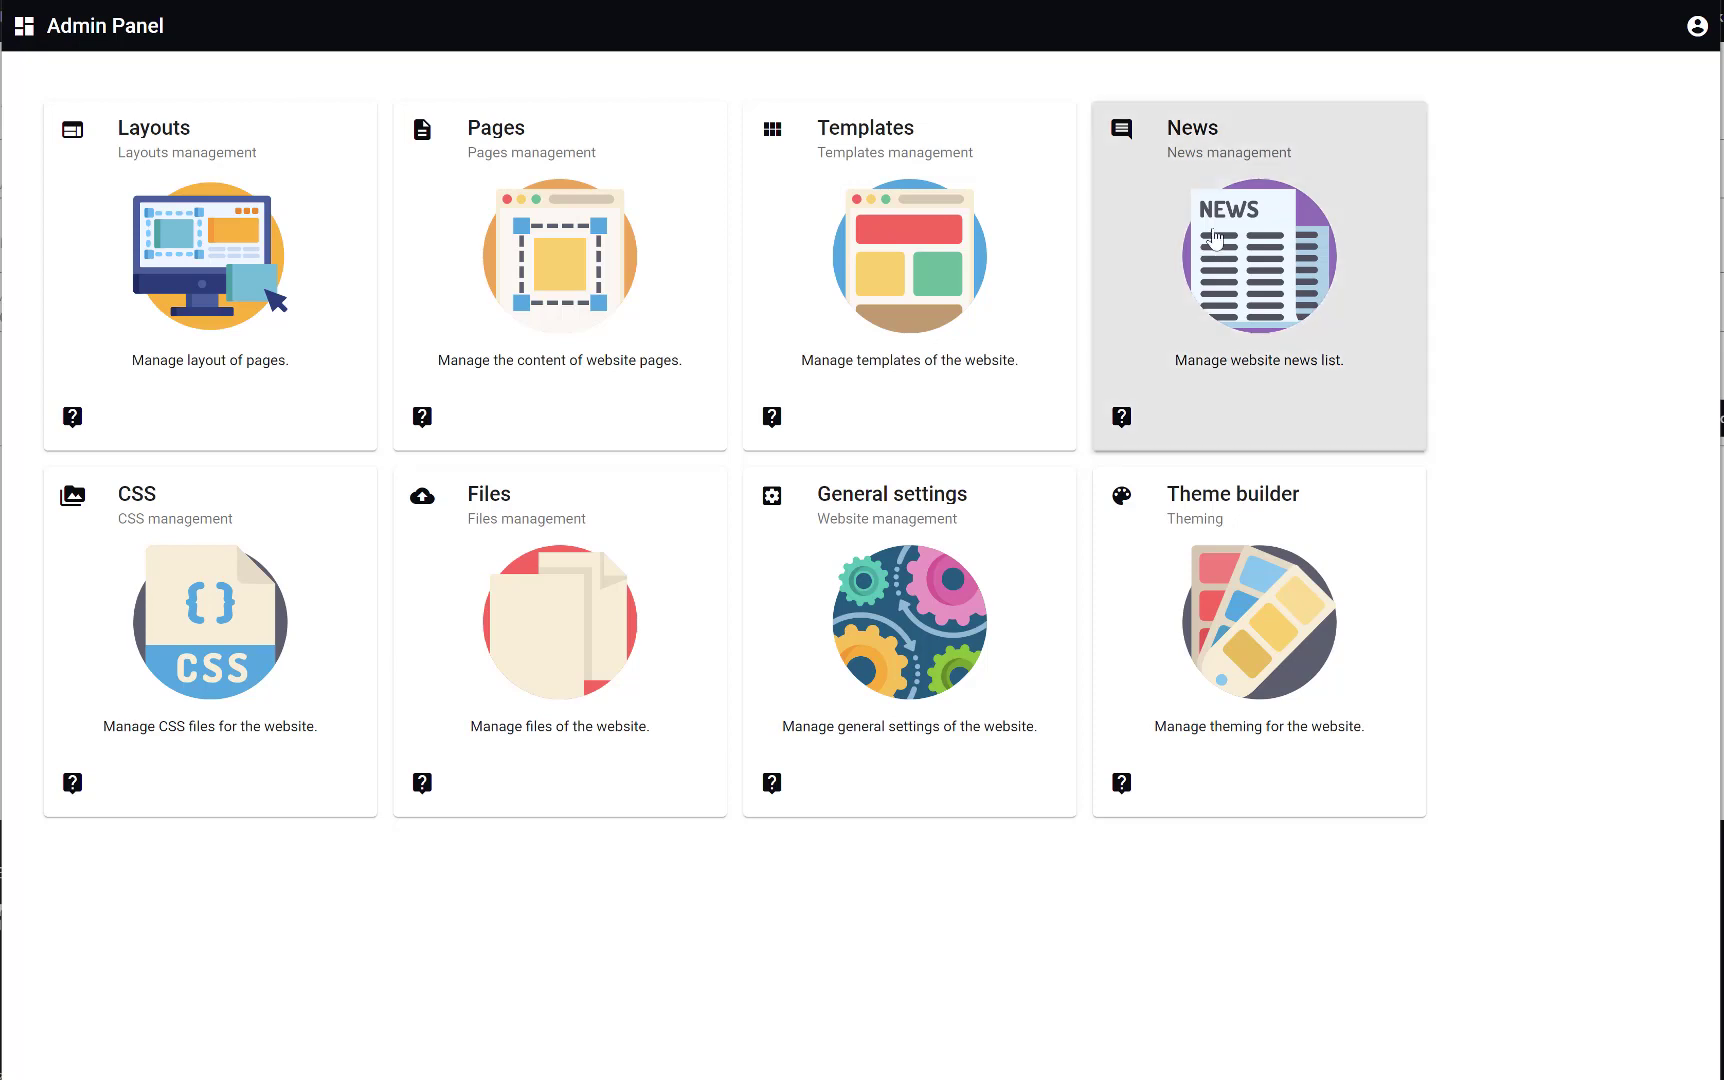
- Open the Templates management list from the Admin Panel dashboard
{"action": "left_click", "coordinate": [909, 255]}
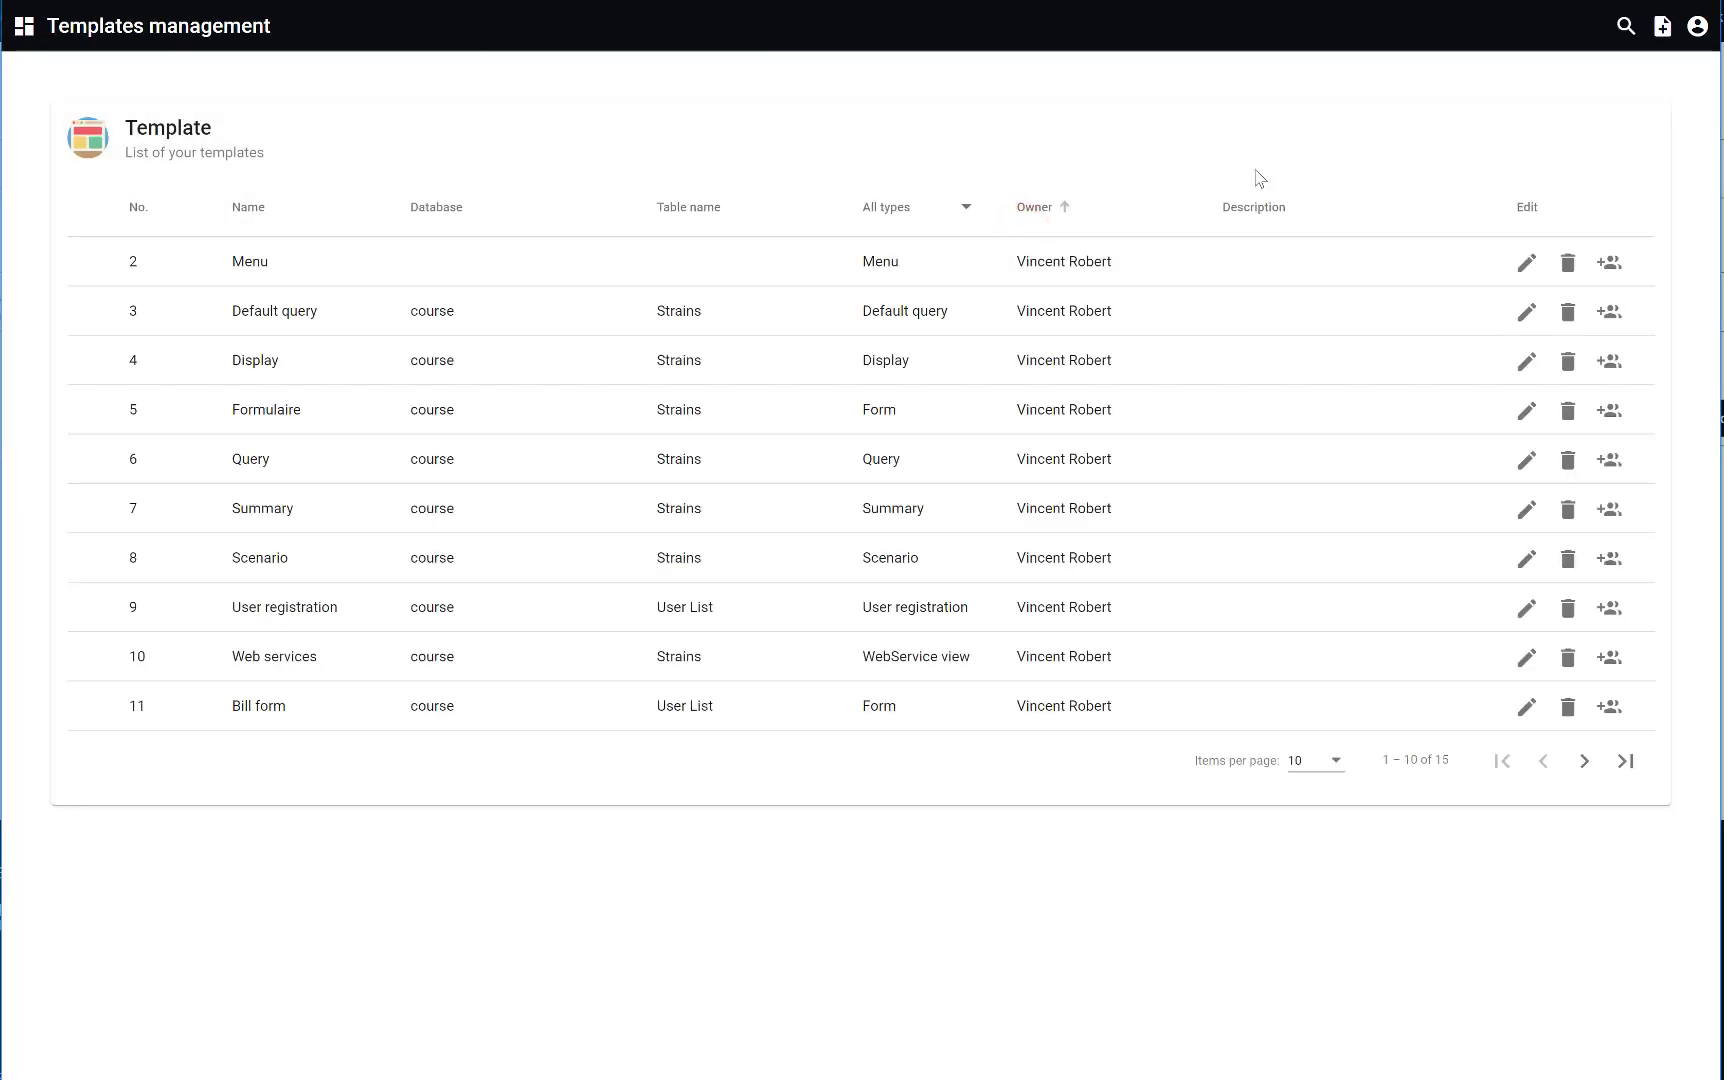
- Create an Alignment-type template named 'Blast'
{"action": "left_click", "coordinate": [1662, 26]}
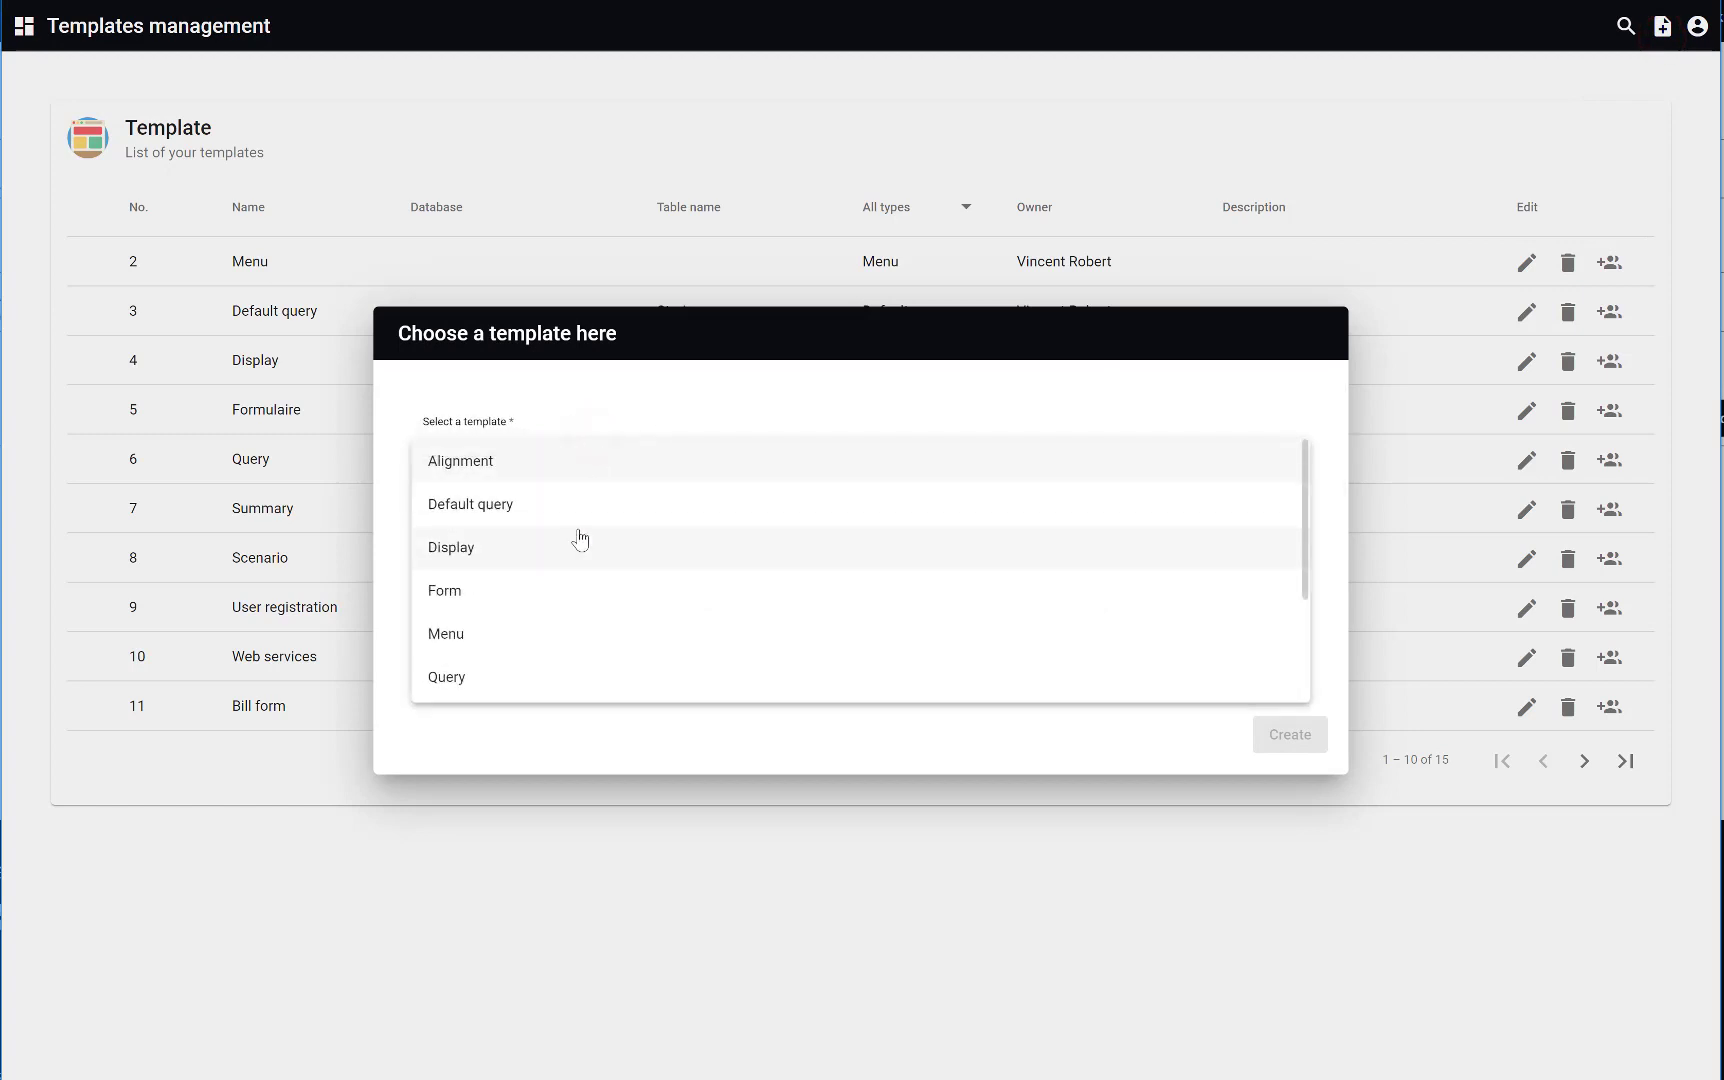
{"action": "left_click", "coordinate": [460, 461]}
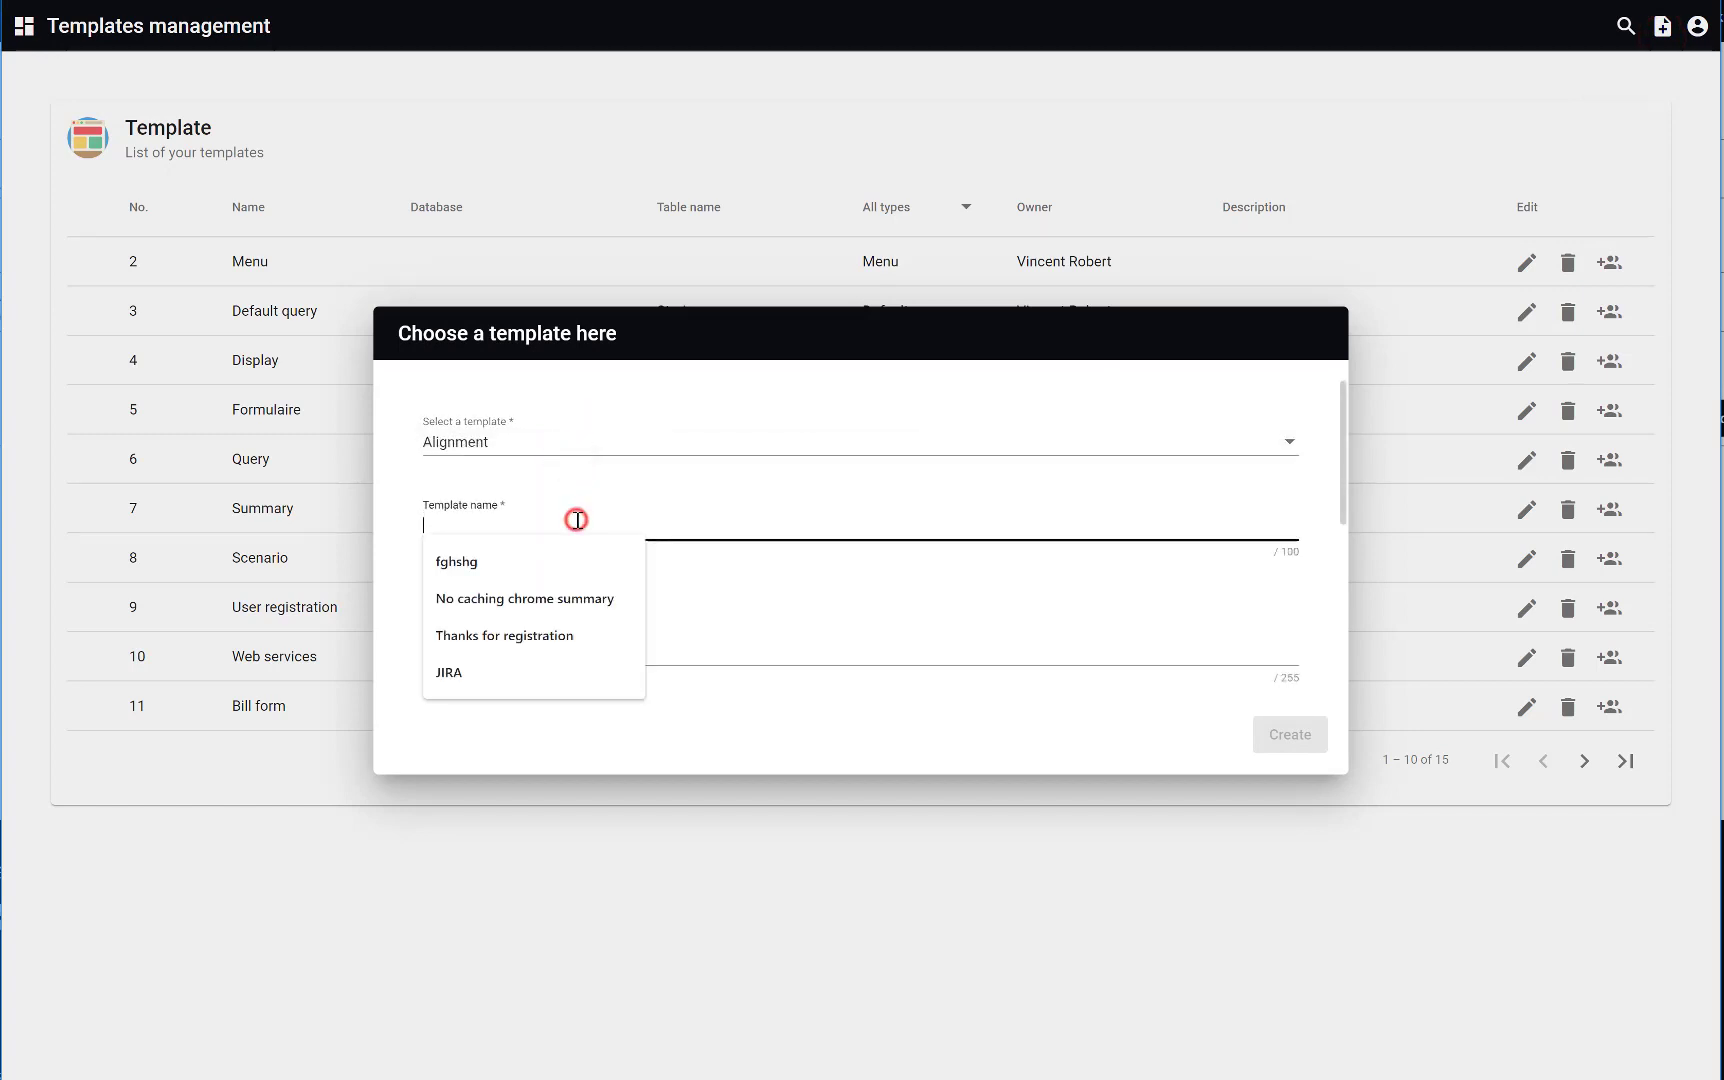
{"action": "type", "text": "Blast"}
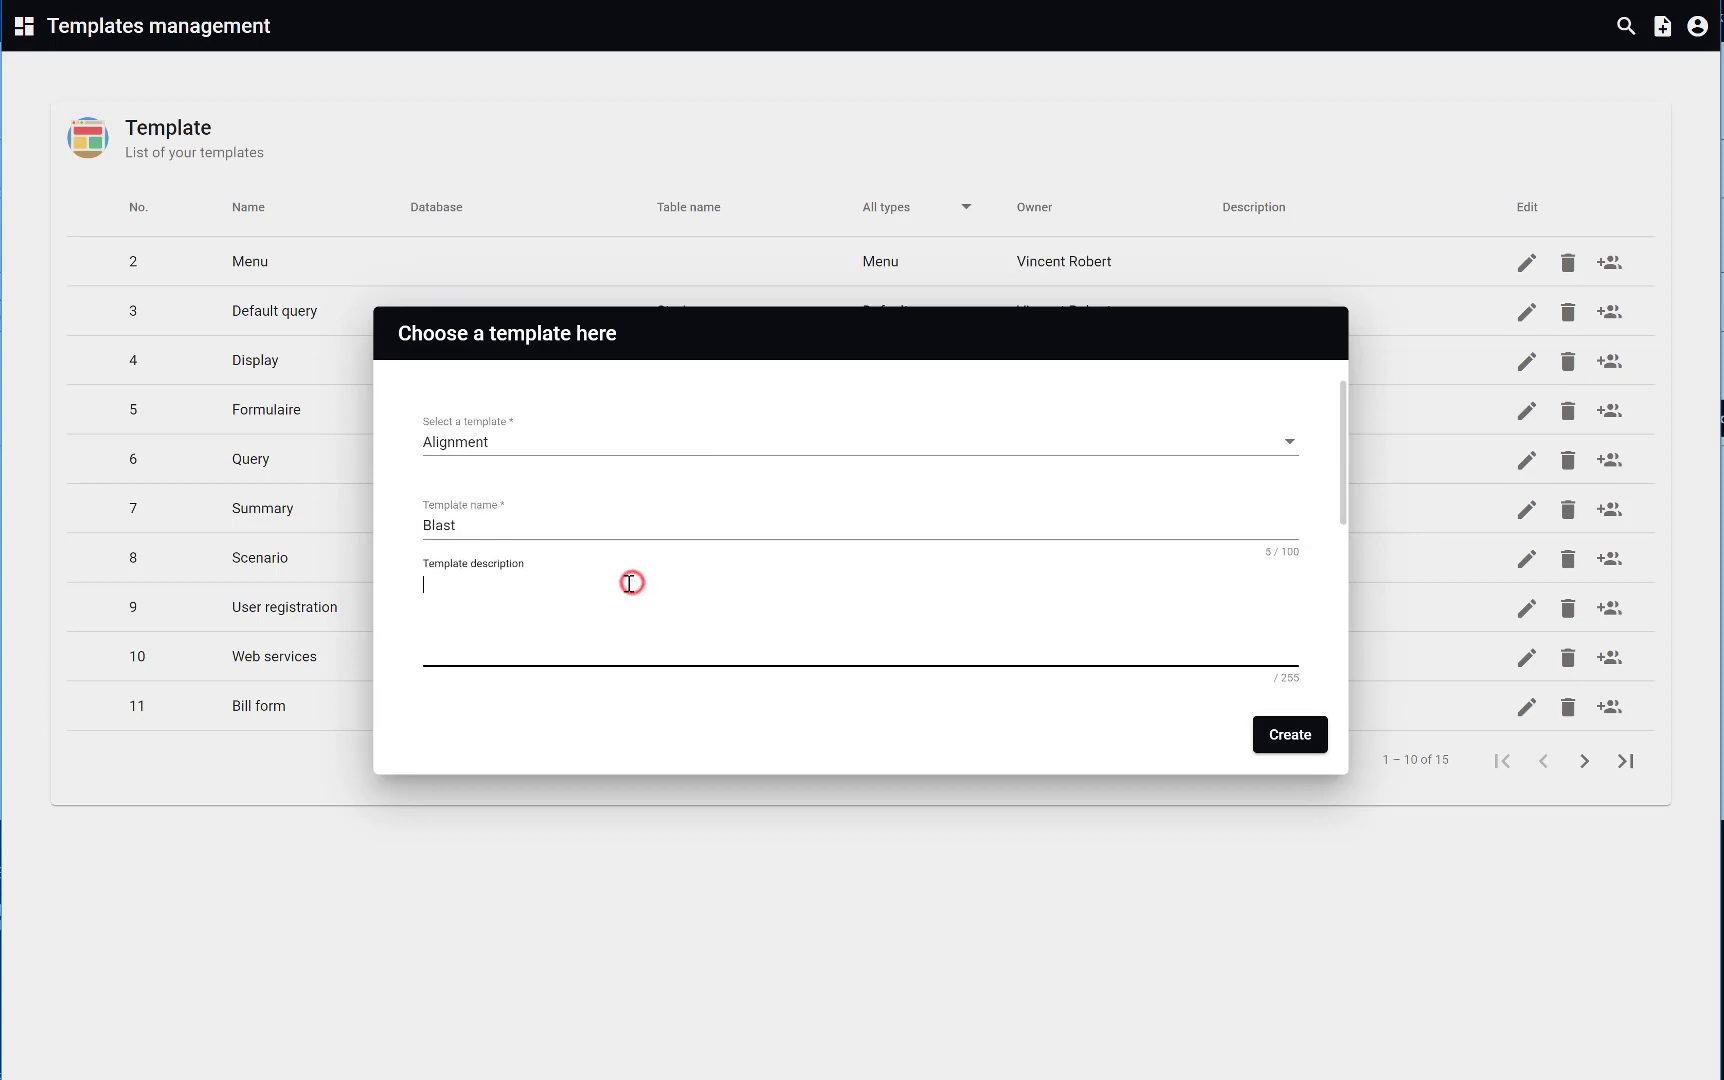
{"action": "left_click", "coordinate": [1290, 734]}
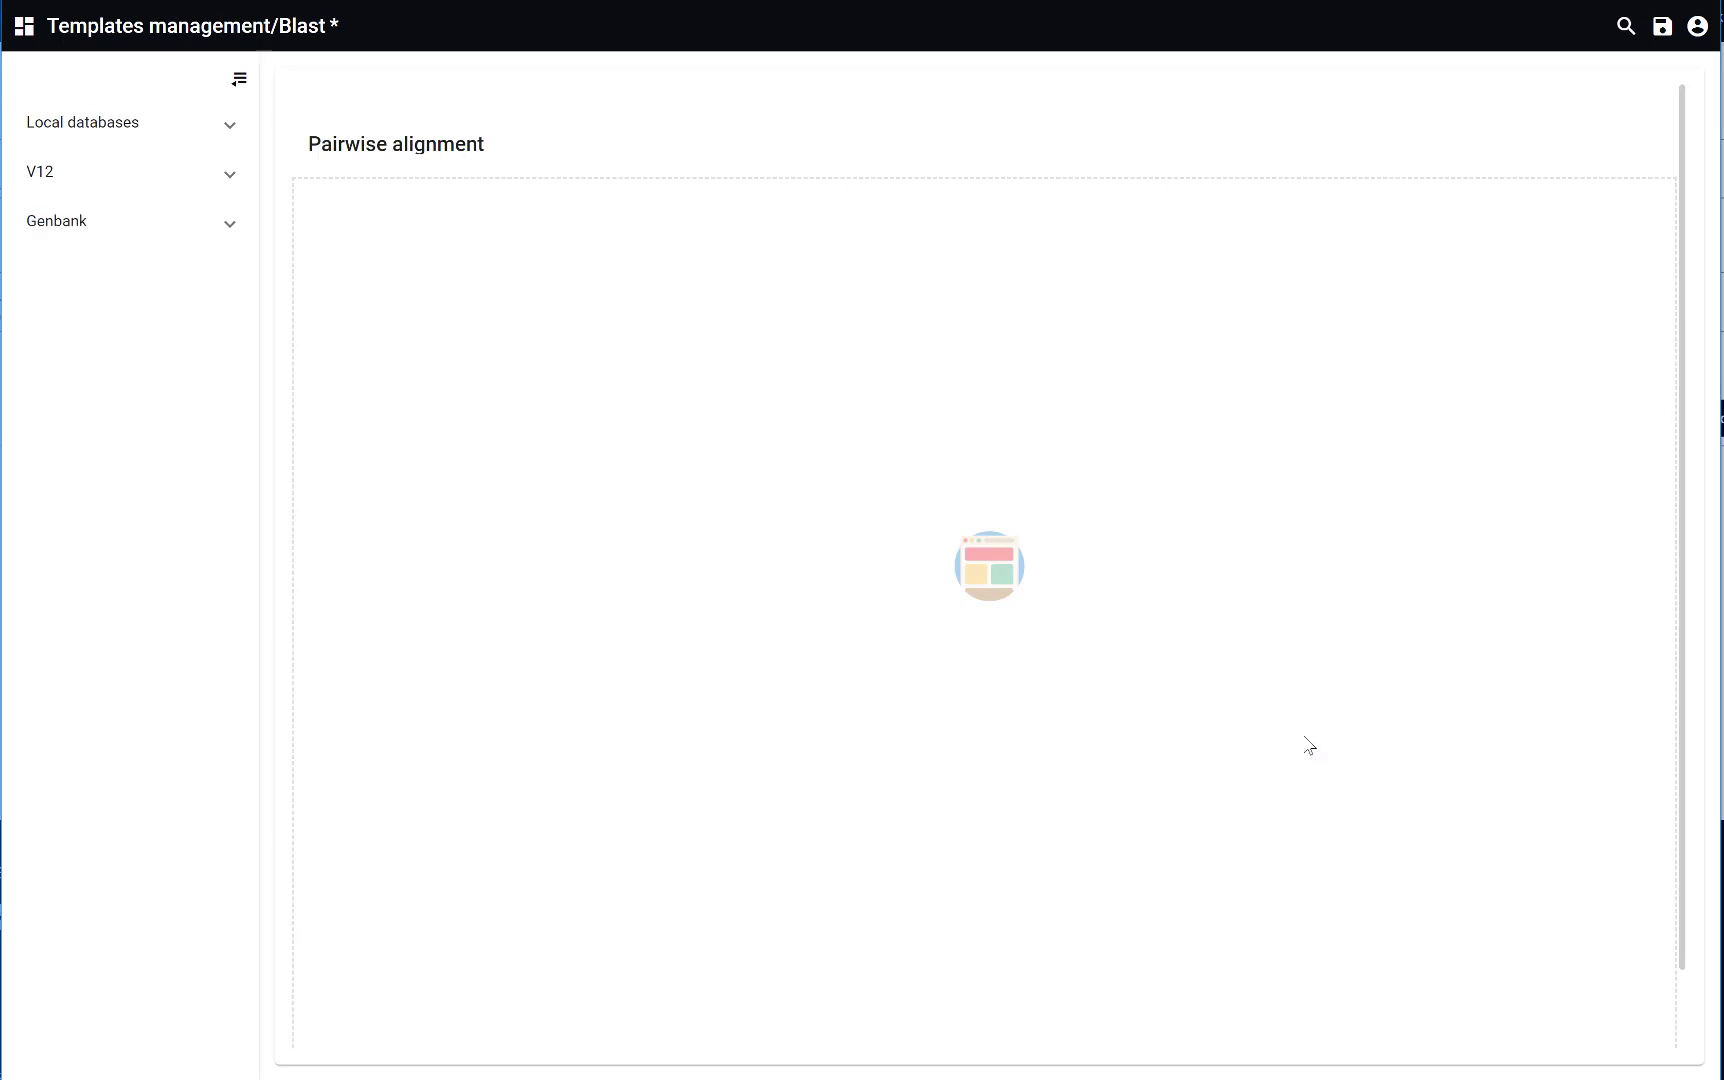
- Expand the database groups and add Yeast.txt, NewYeast.txt and Non-redundant GenBank to the alignment
{"action": "left_click", "coordinate": [229, 225]}
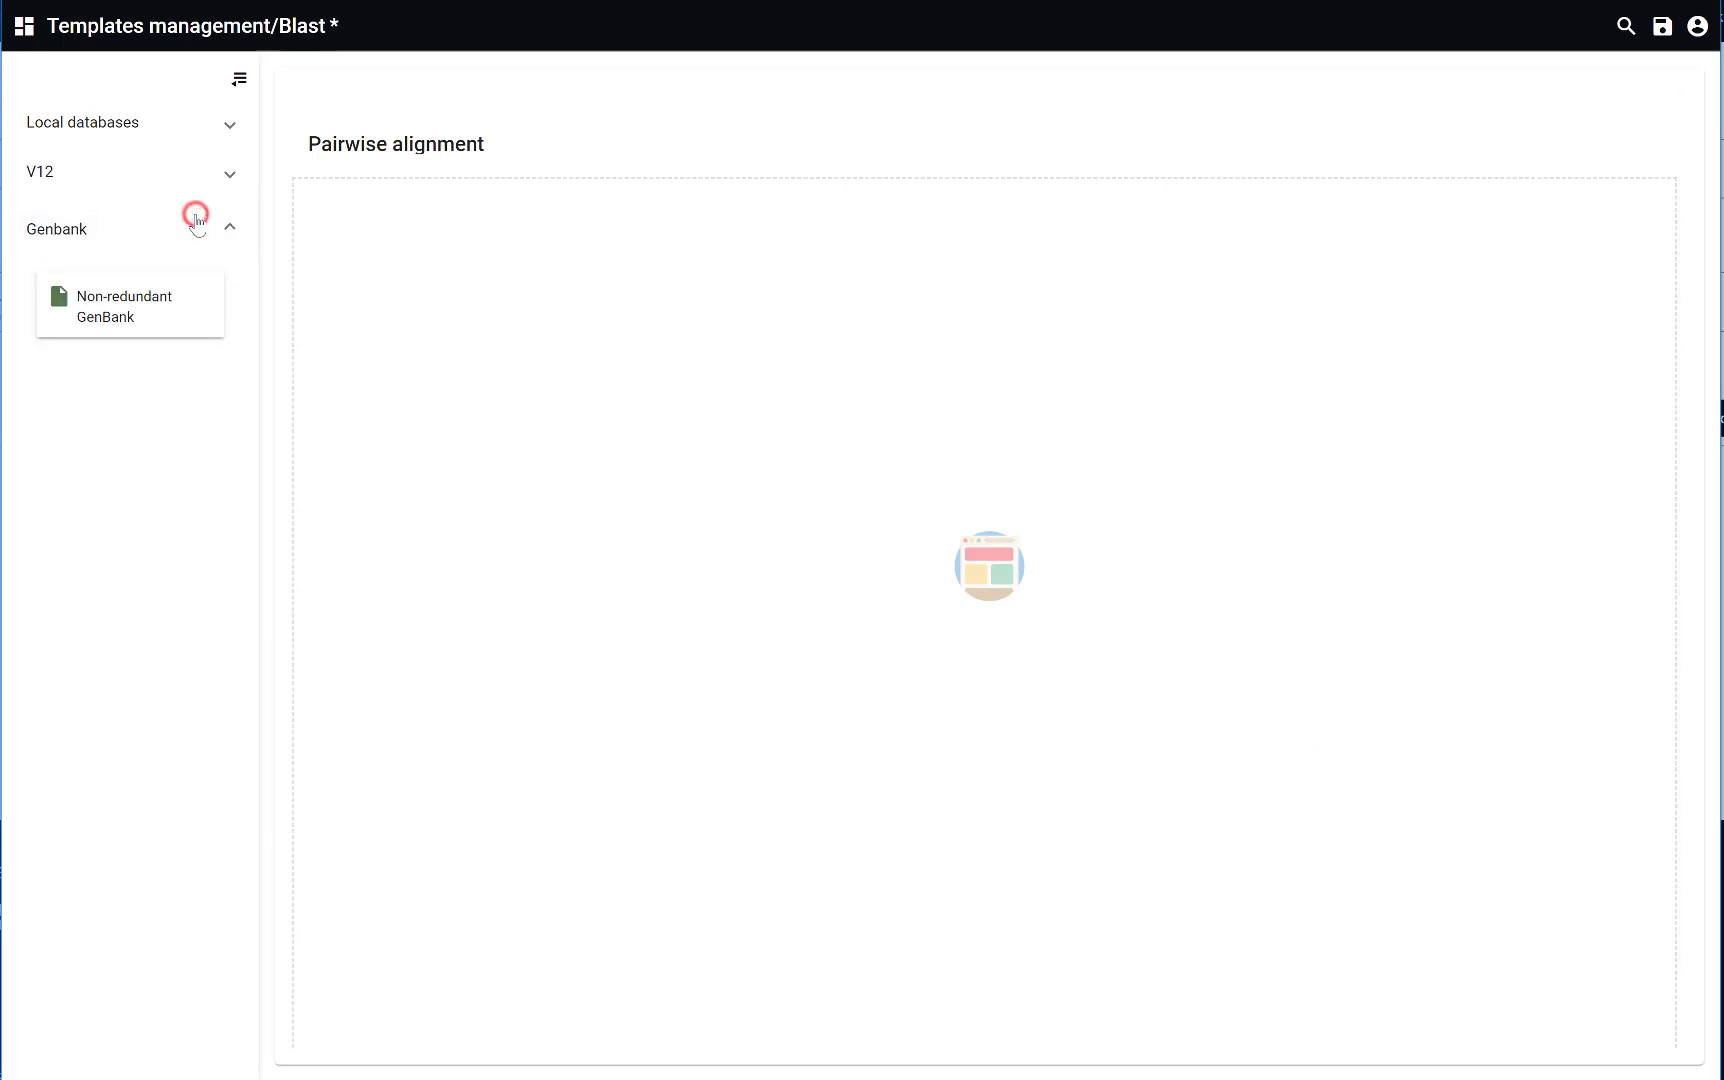
{"action": "left_click", "coordinate": [229, 128]}
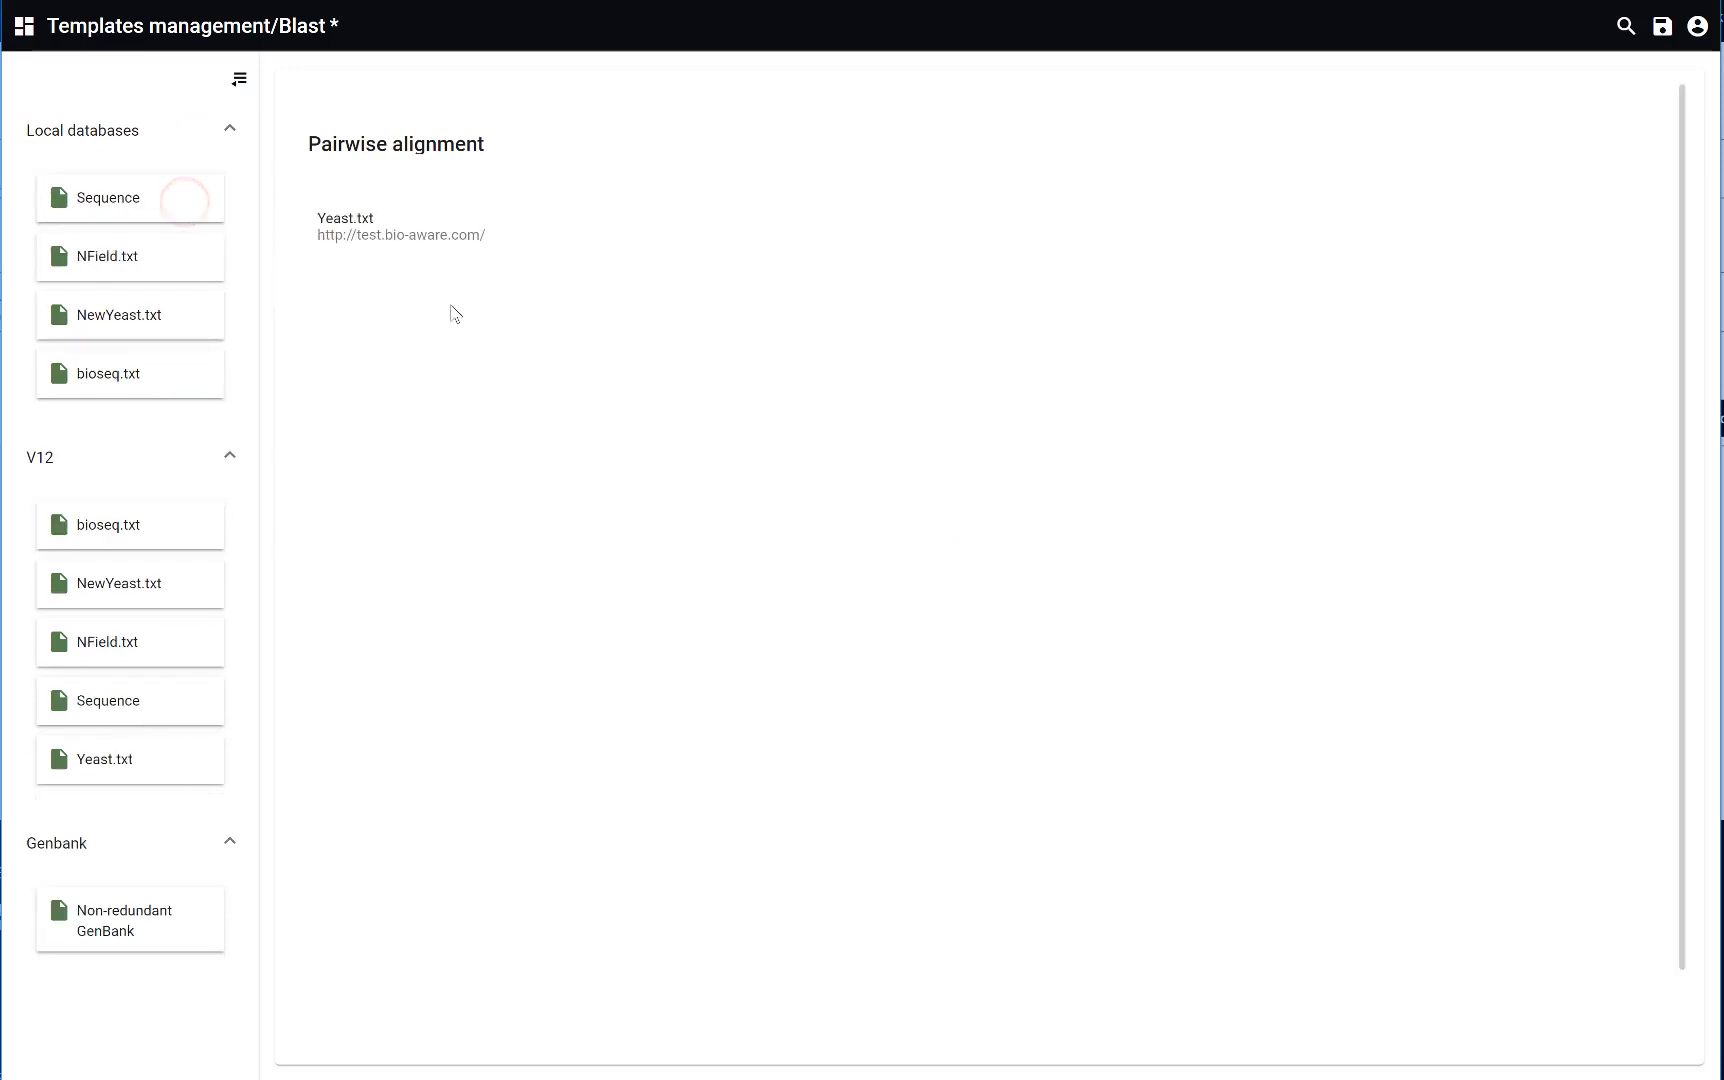
{"action": "left_click", "coordinate": [129, 918]}
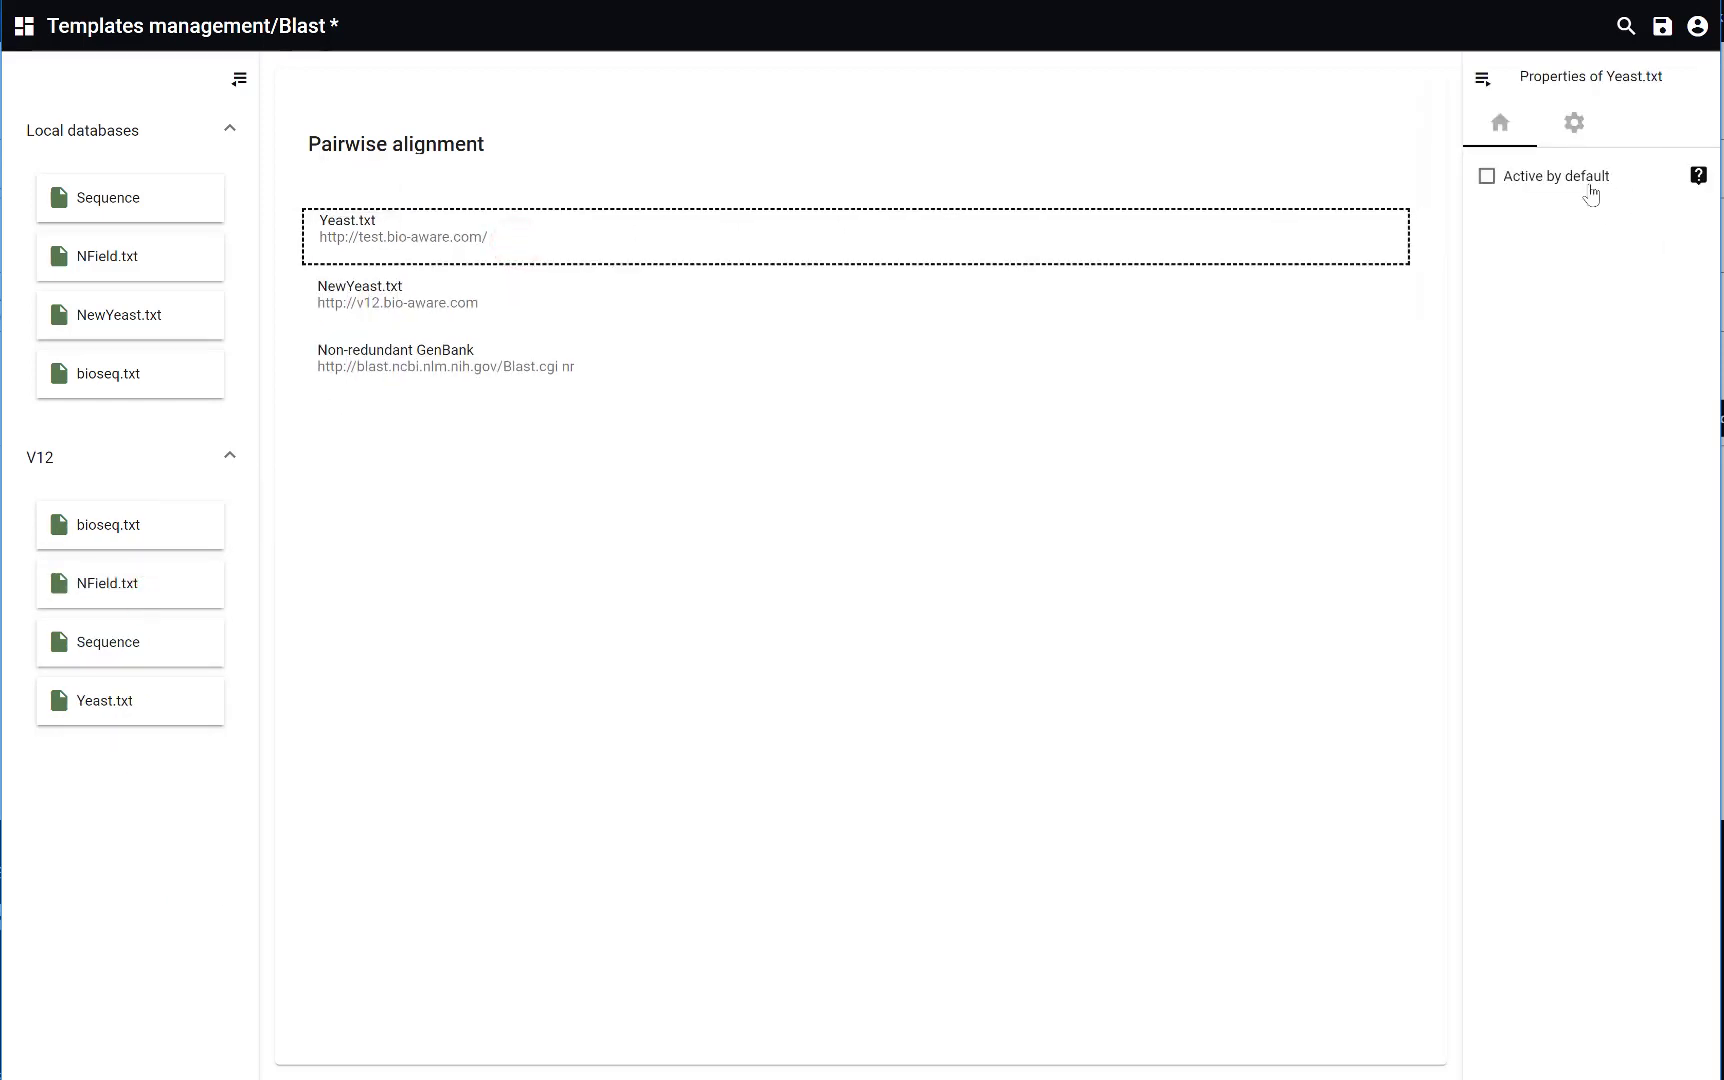
- Mark Yeast.txt active by default, review the alignment settings, and save the template
{"action": "left_click", "coordinate": [1487, 176]}
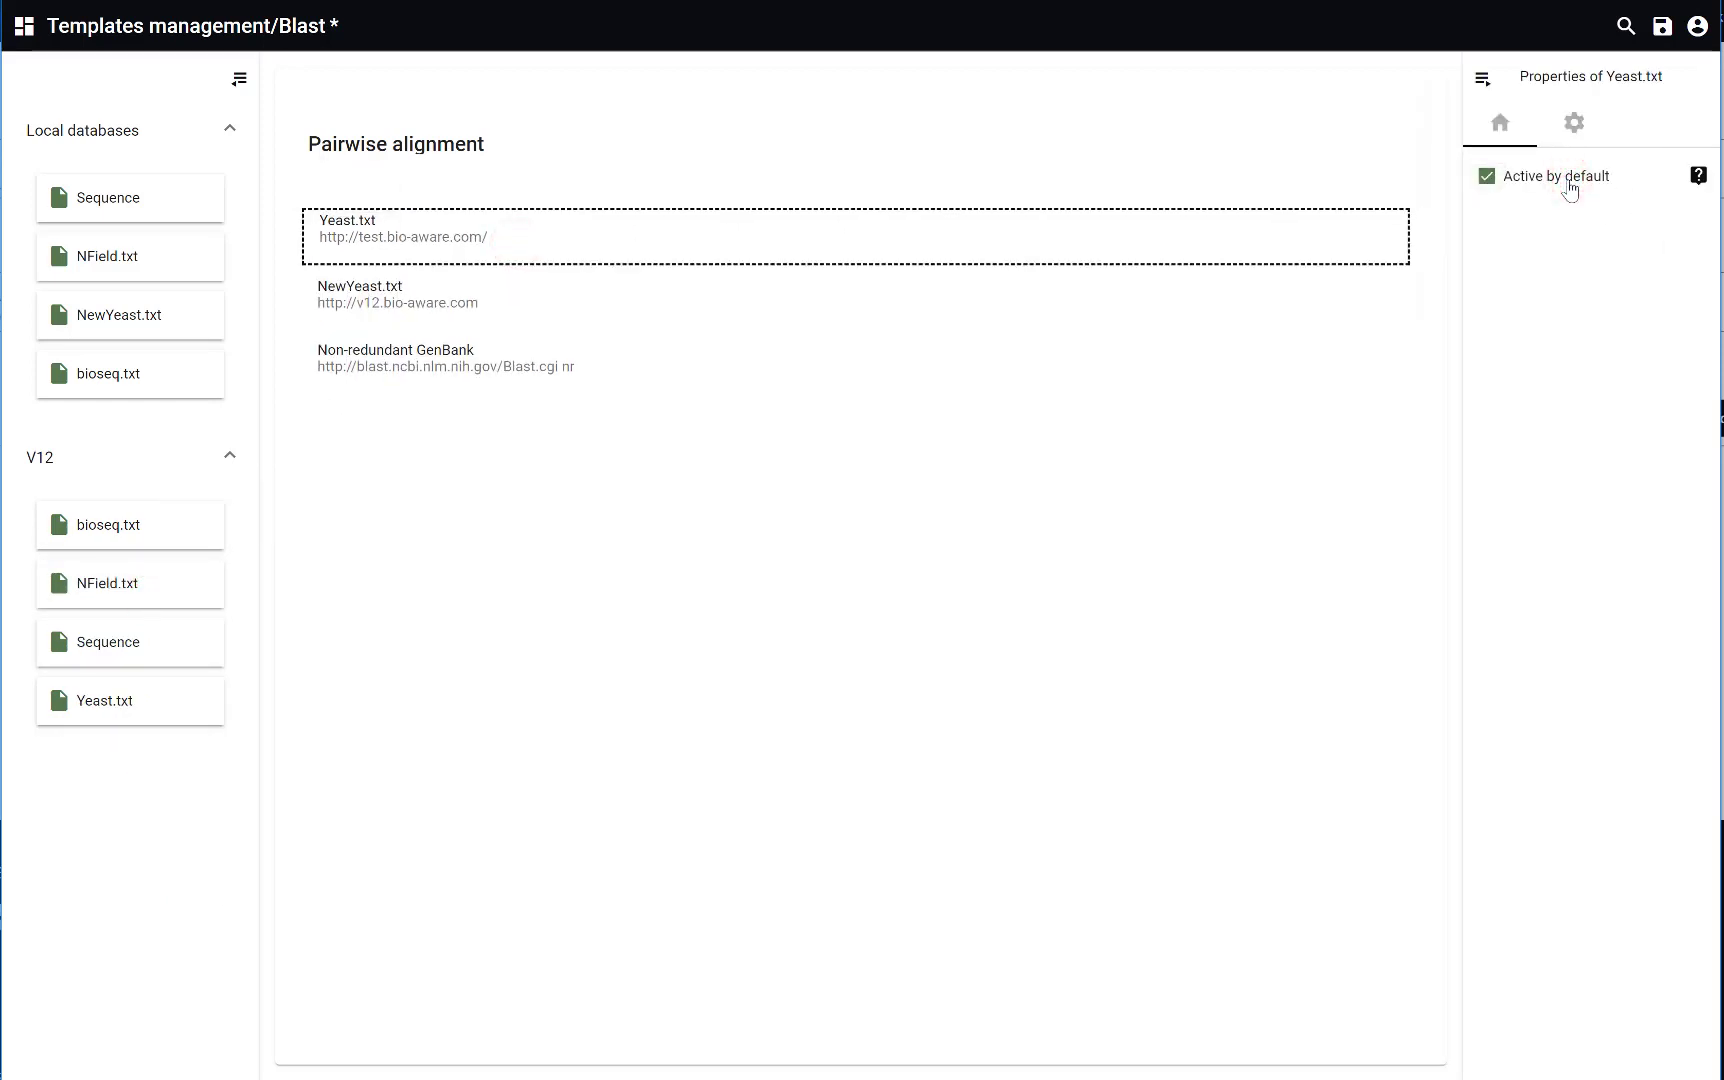
{"action": "left_click", "coordinate": [1573, 121]}
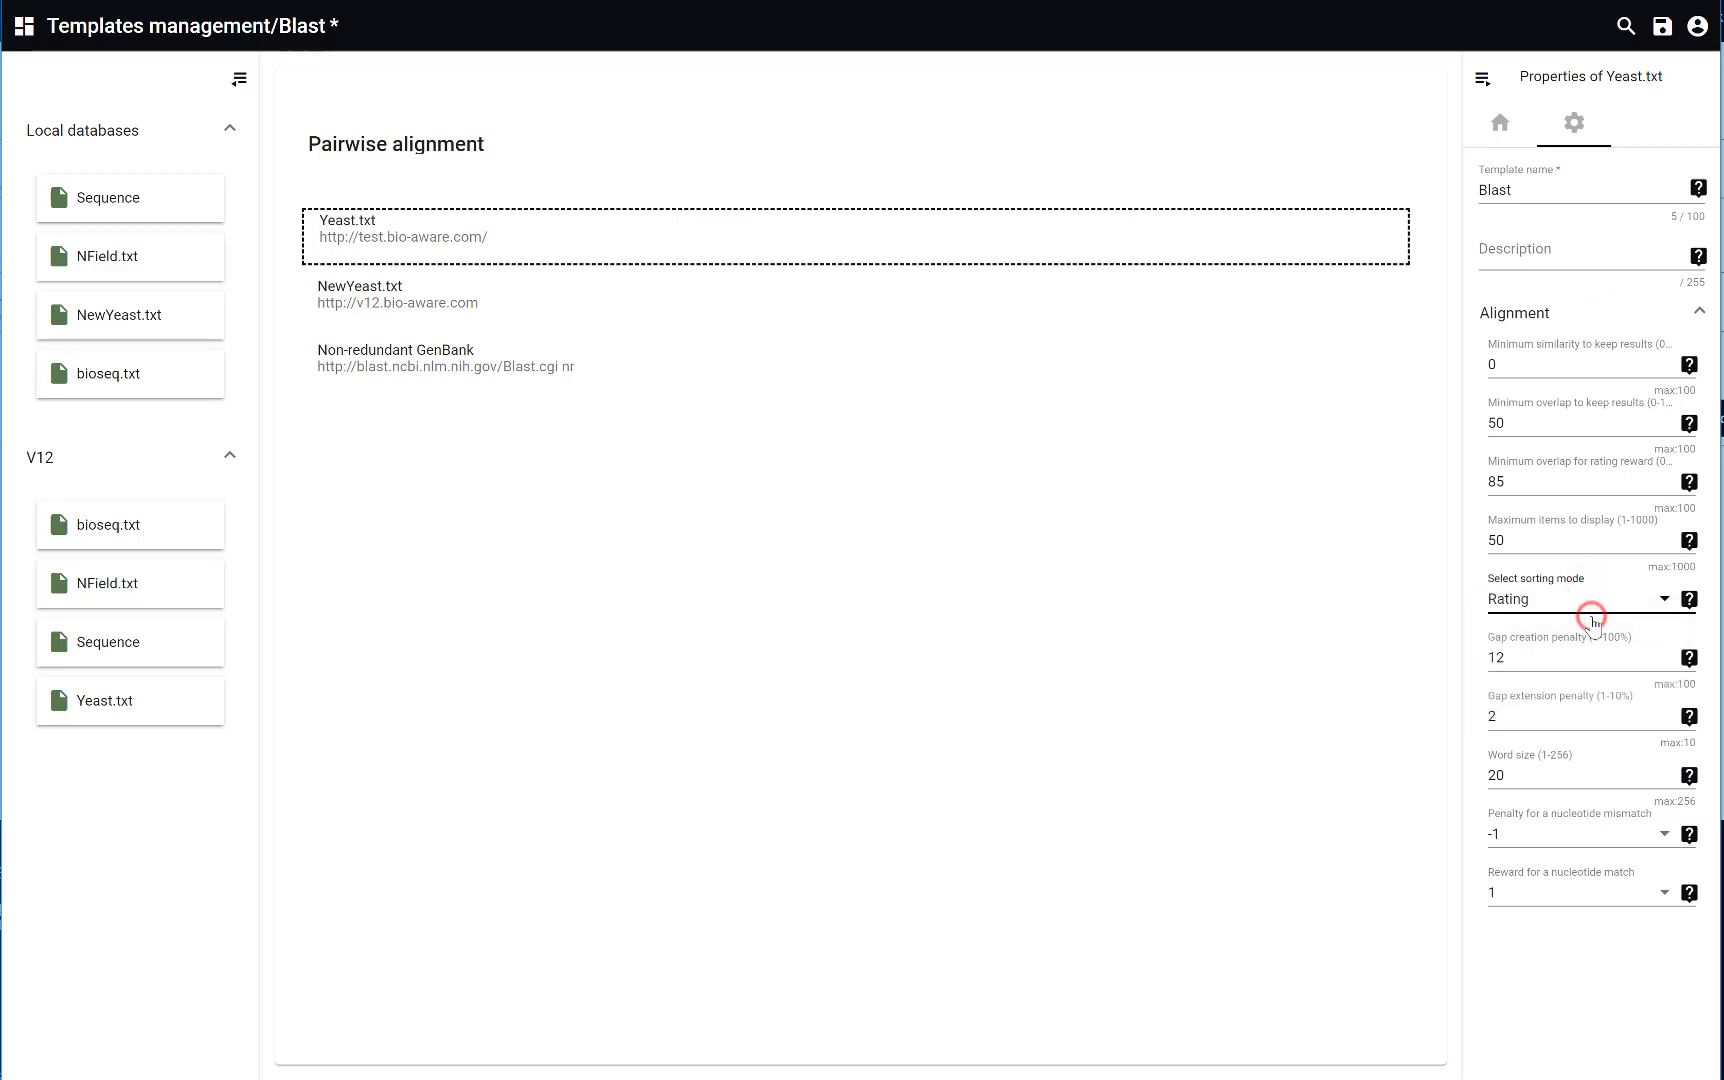
{"action": "left_click", "coordinate": [1660, 26]}
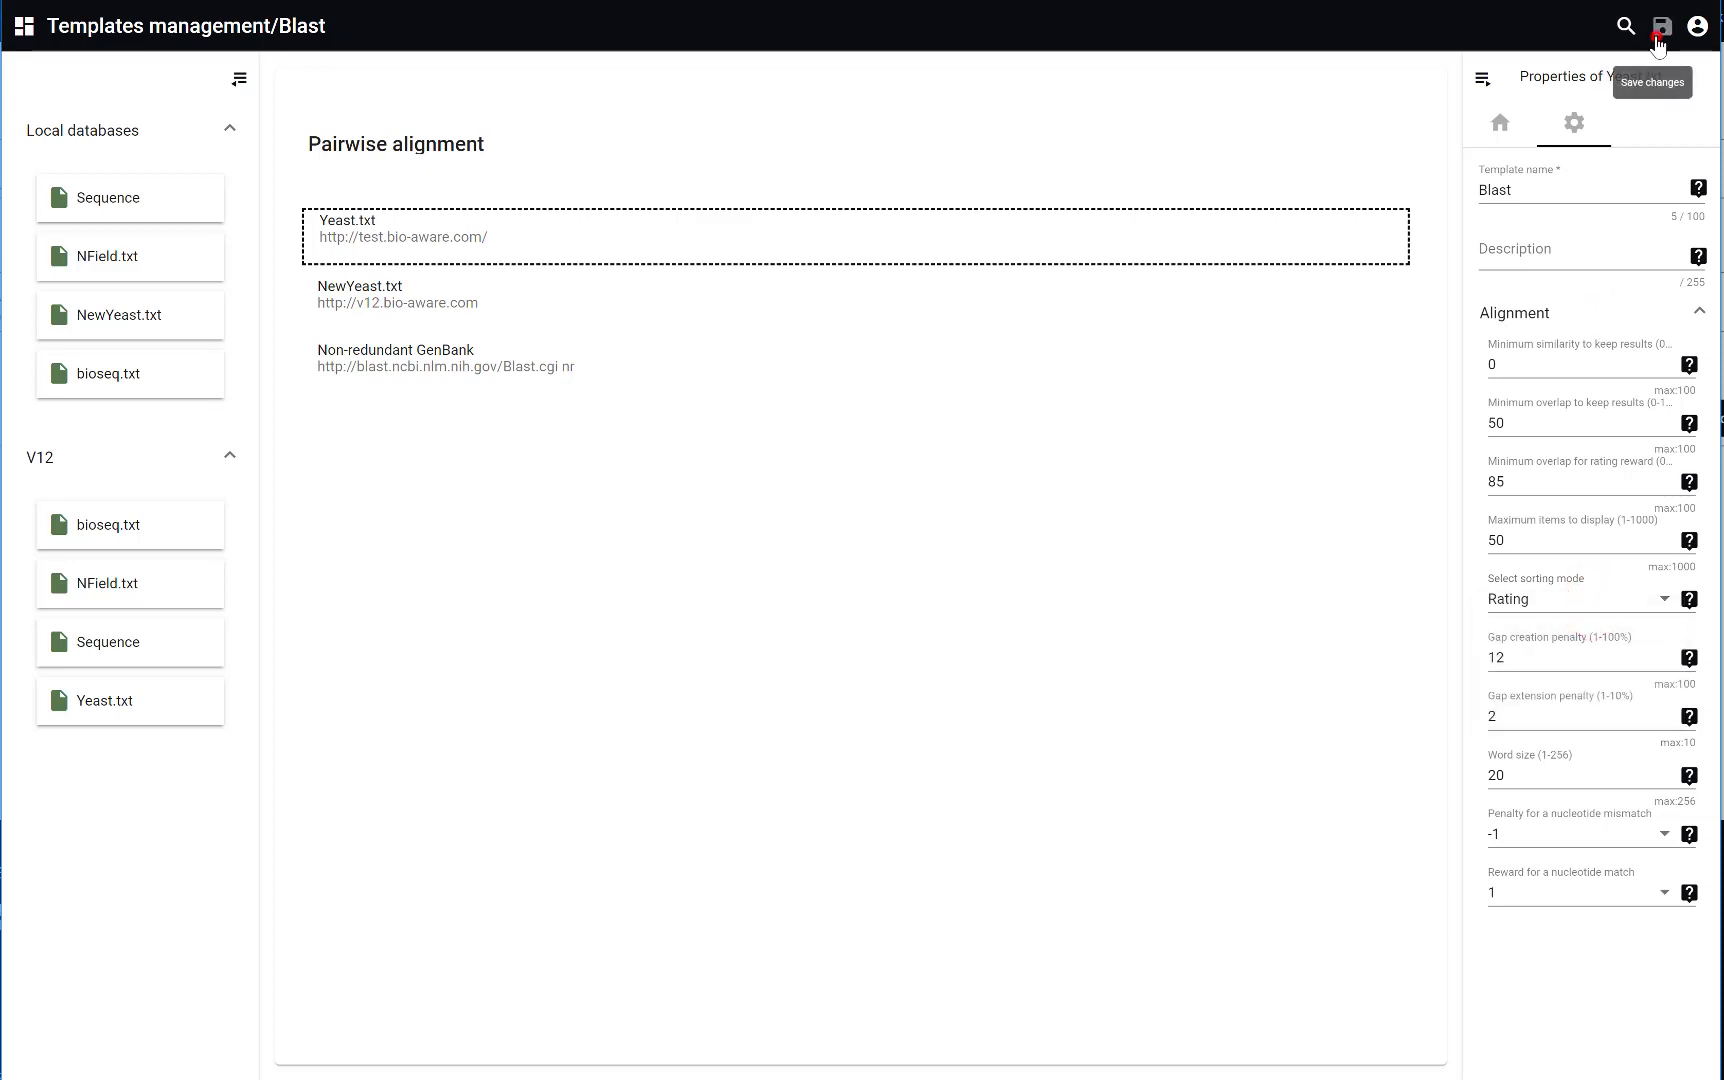
{"action": "left_click", "coordinate": [1660, 26]}
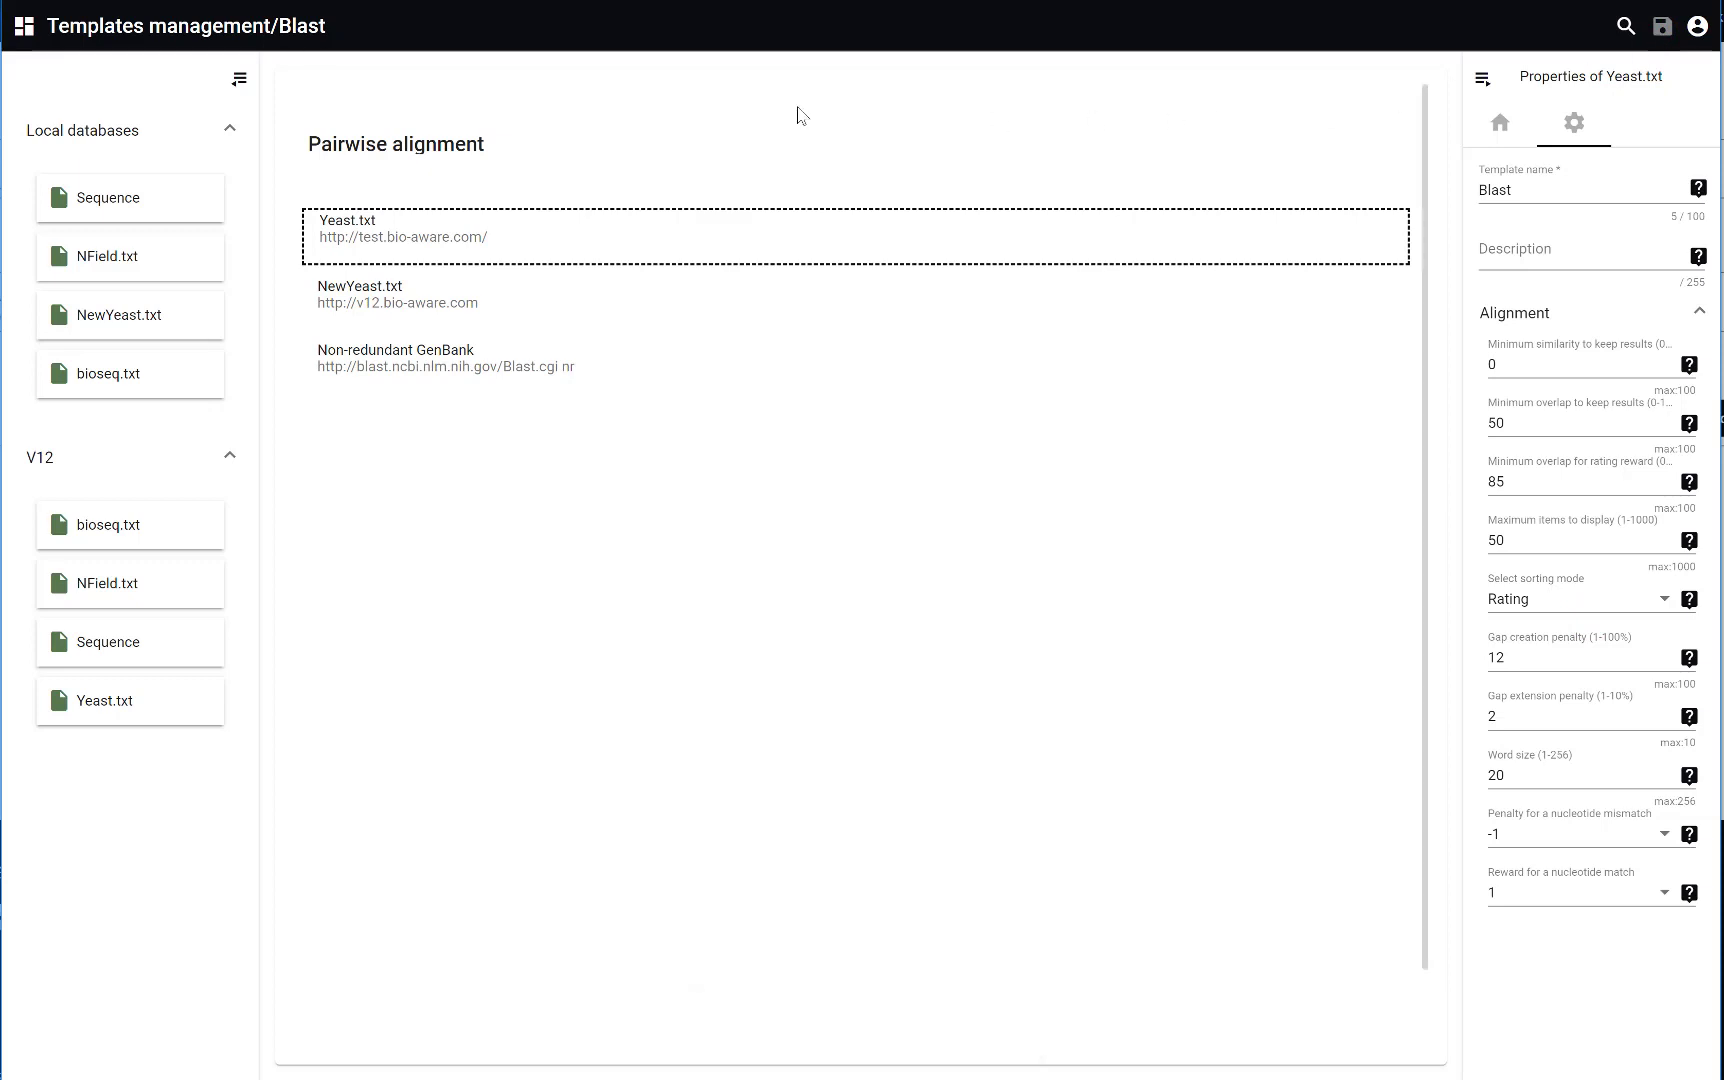
- From Pages management, create a new page titled 'Blast'
{"action": "left_click", "coordinate": [22, 26]}
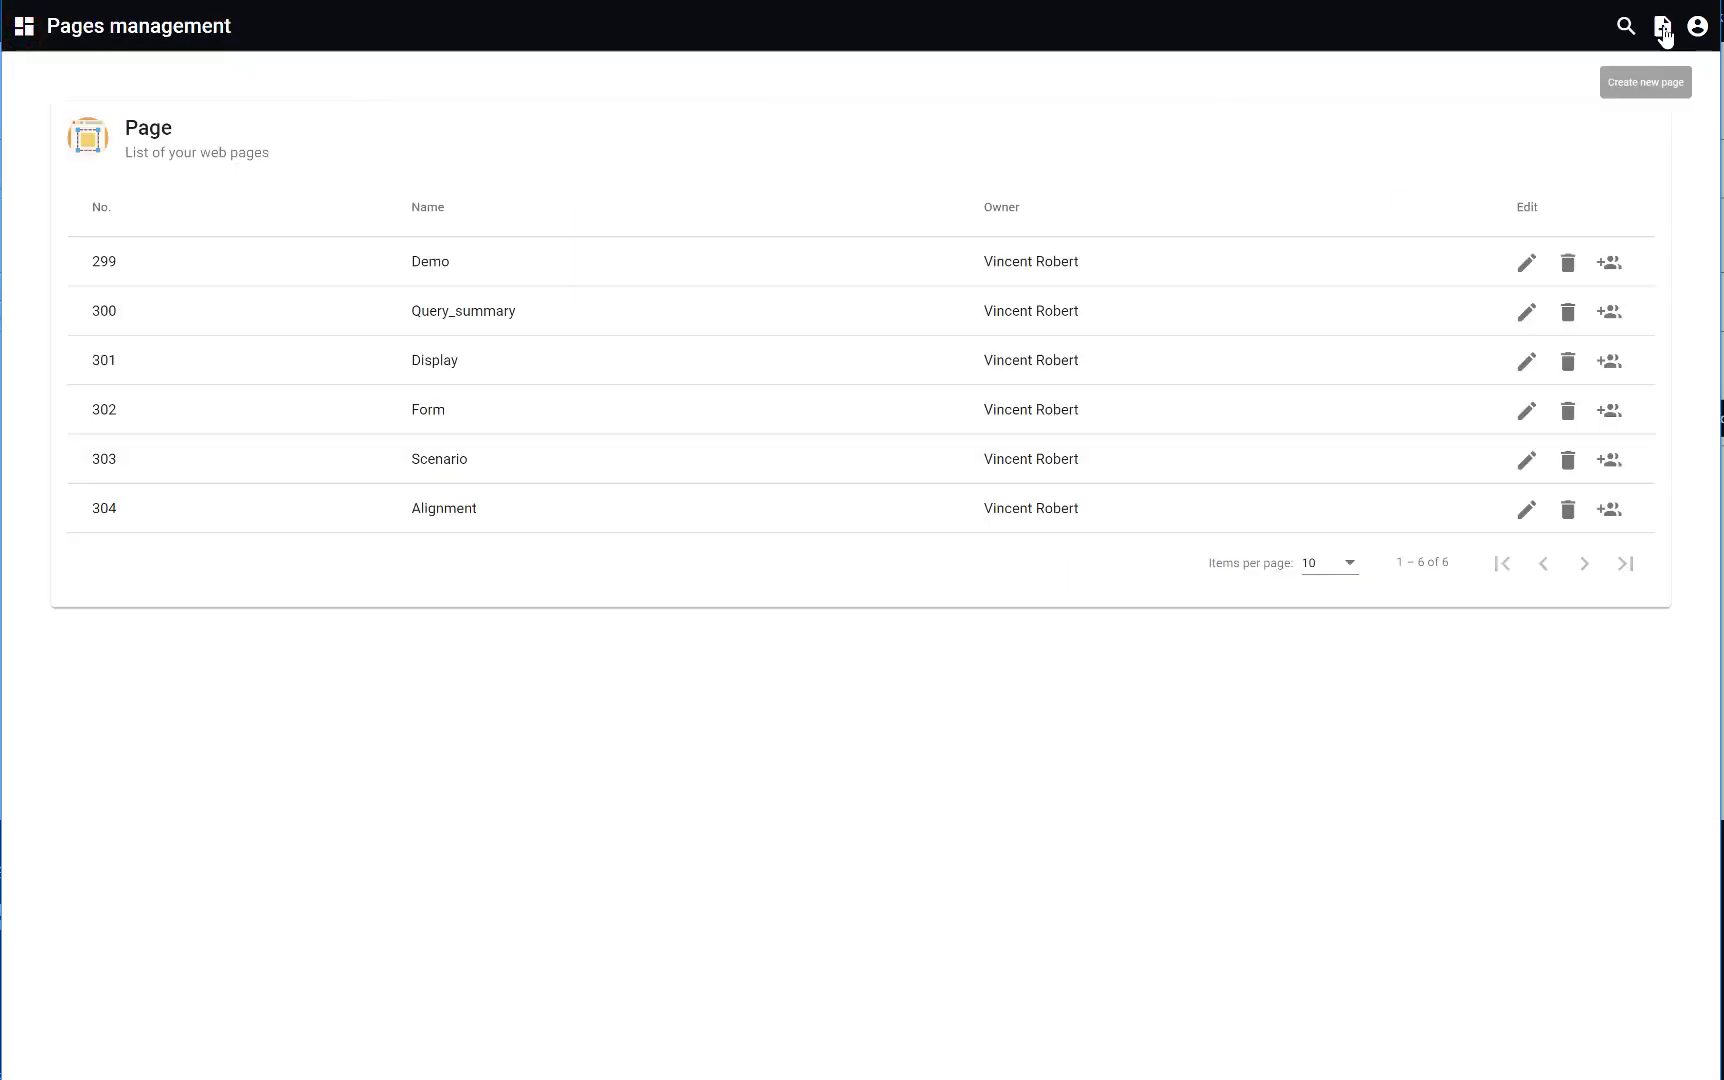
{"action": "left_click", "coordinate": [1662, 27]}
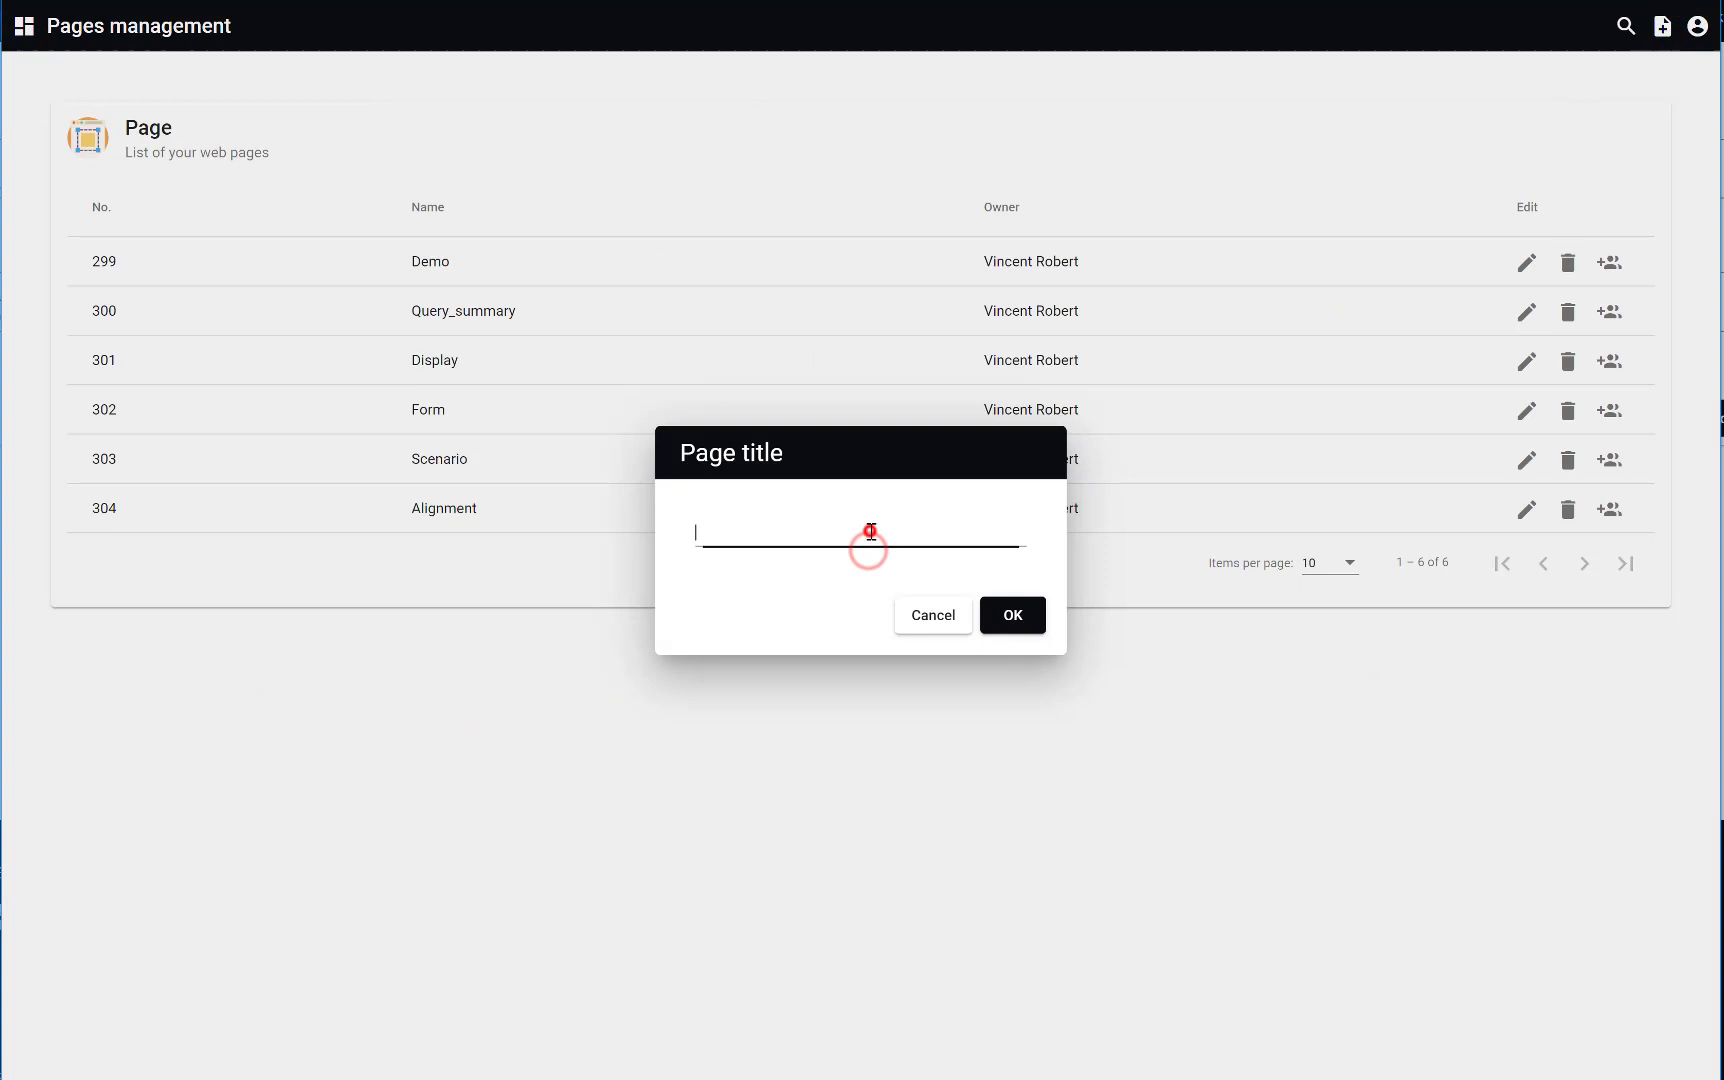
{"action": "type", "text": "Blas"}
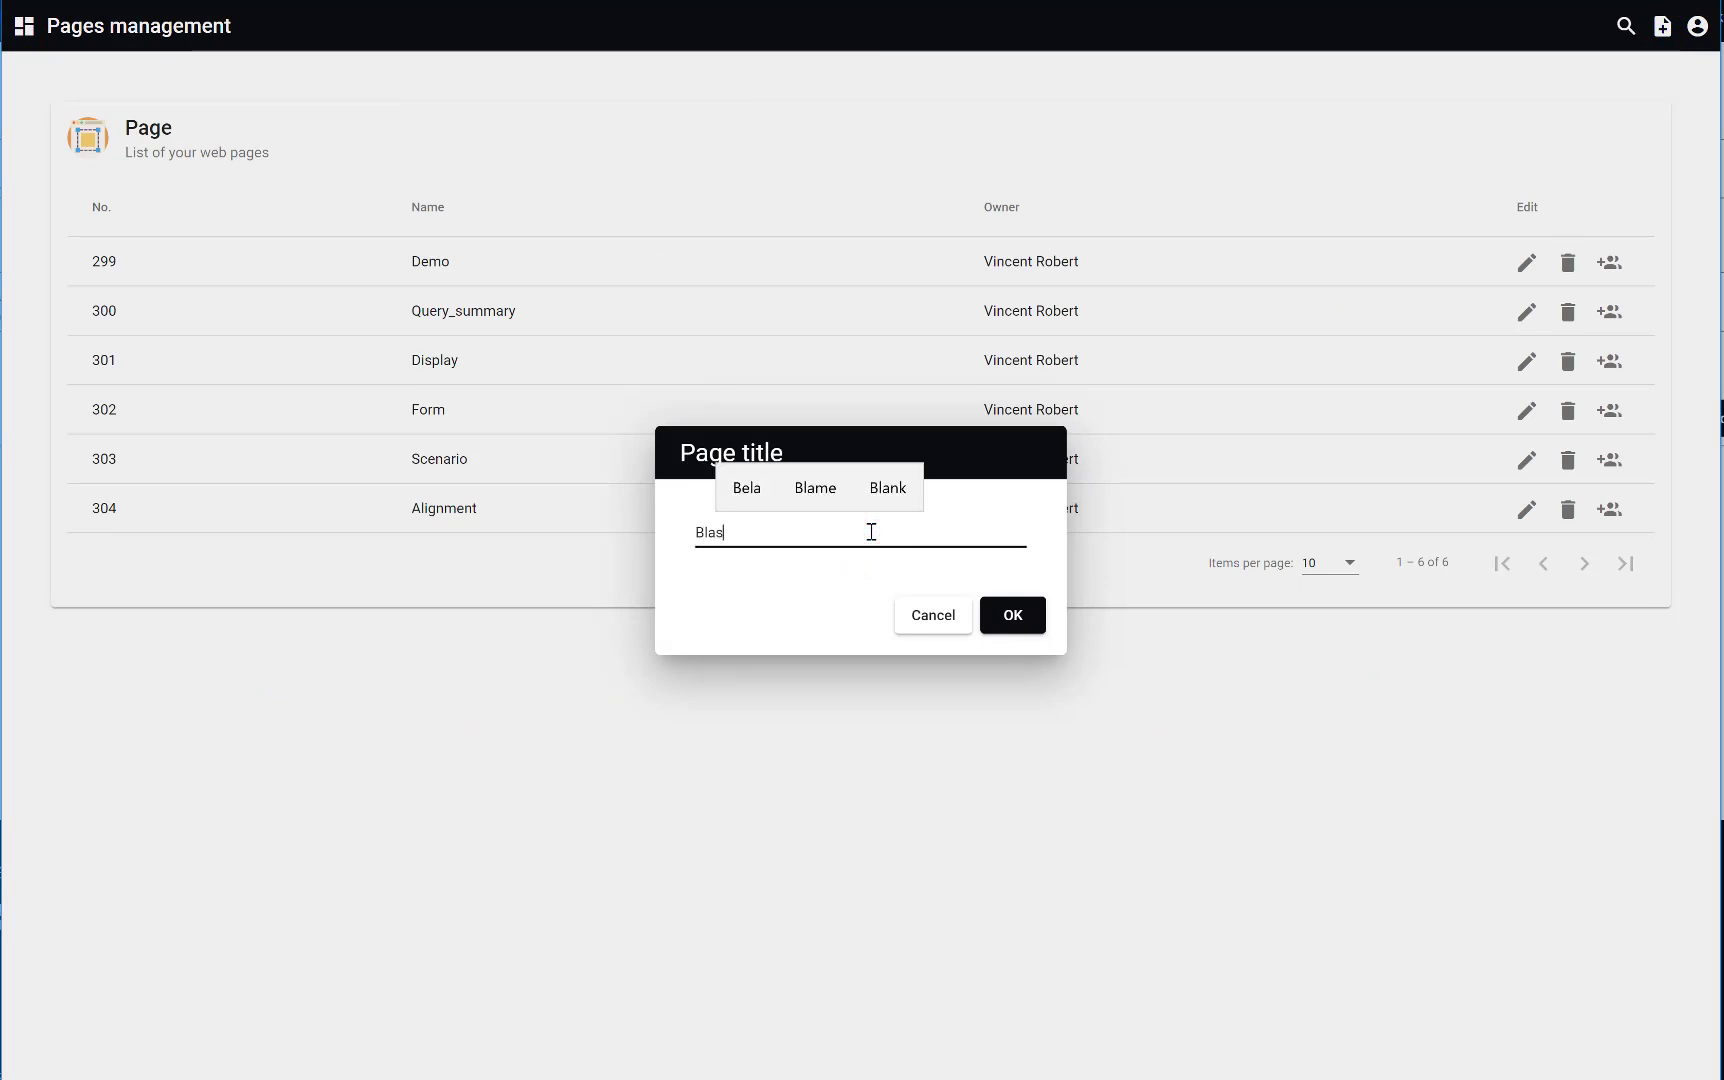
{"action": "left_click", "coordinate": [1012, 615]}
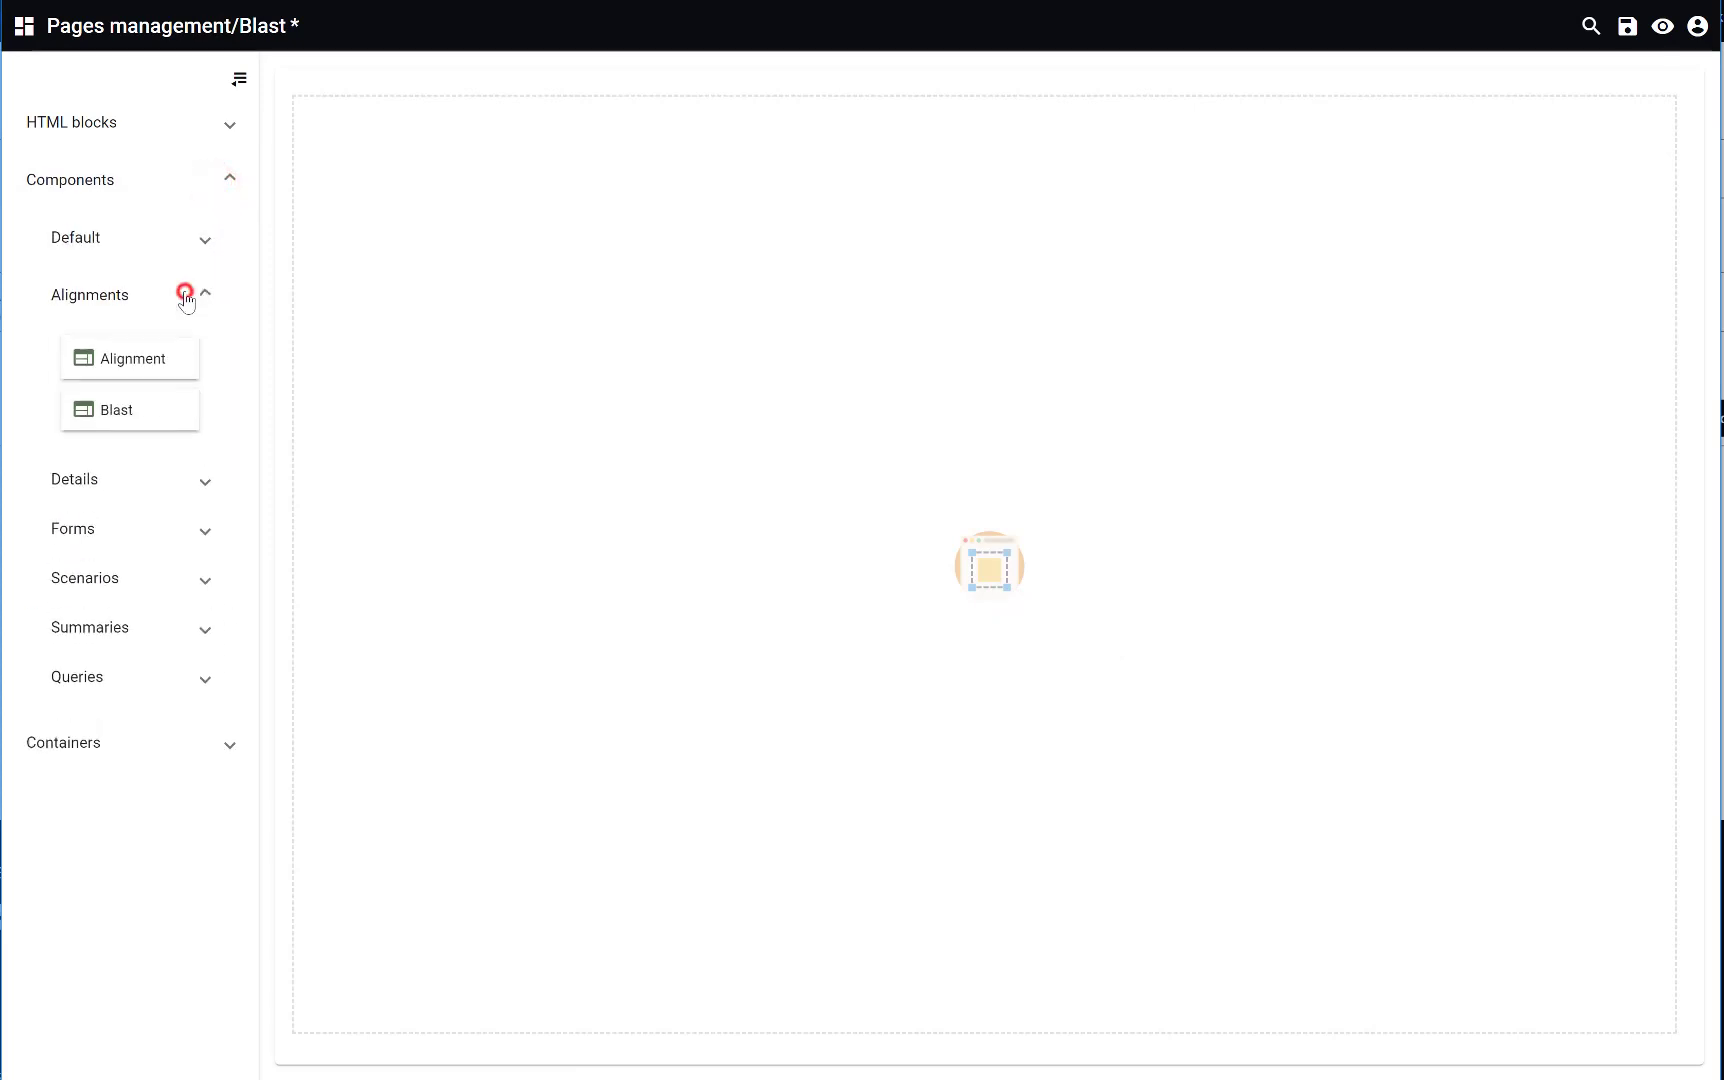
- Add the Blast alignment component with Main layout, save the page, and preview it live
{"action": "left_click_drag", "start_coordinate": [129, 409], "coordinate": [434, 393]}
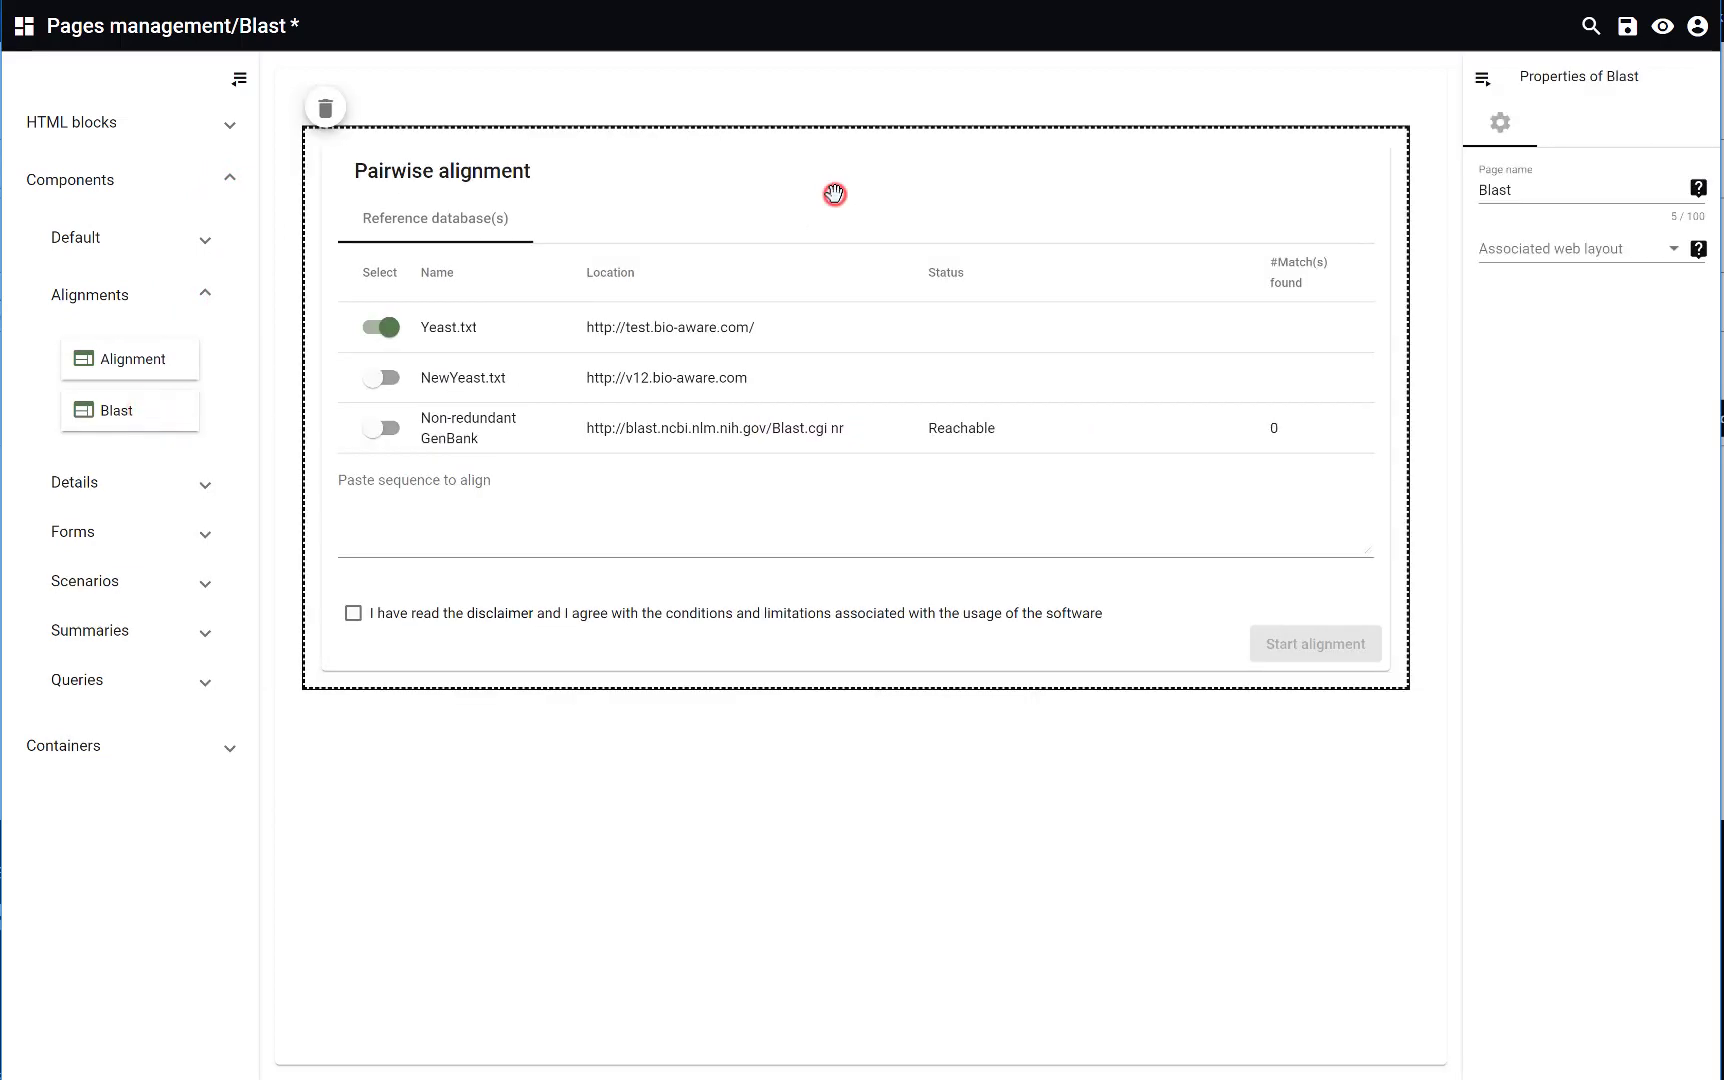
{"action": "left_click", "coordinate": [1672, 248]}
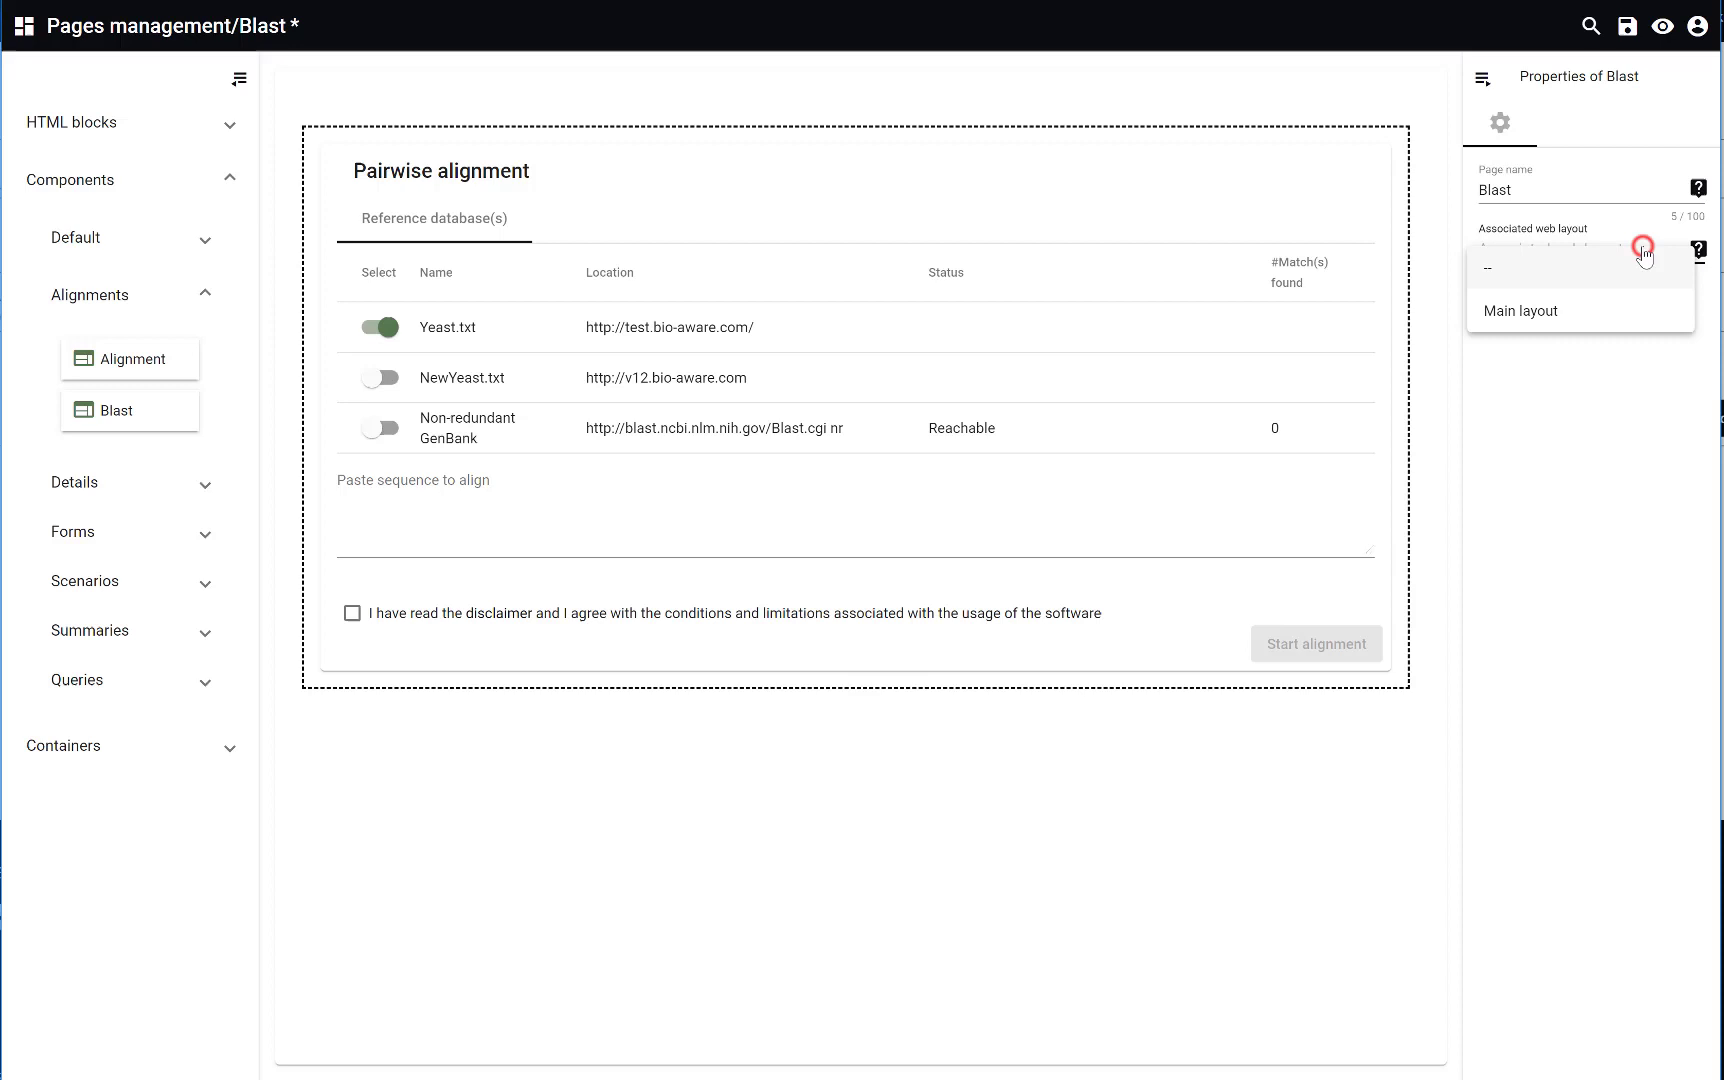
{"action": "left_click", "coordinate": [1520, 310]}
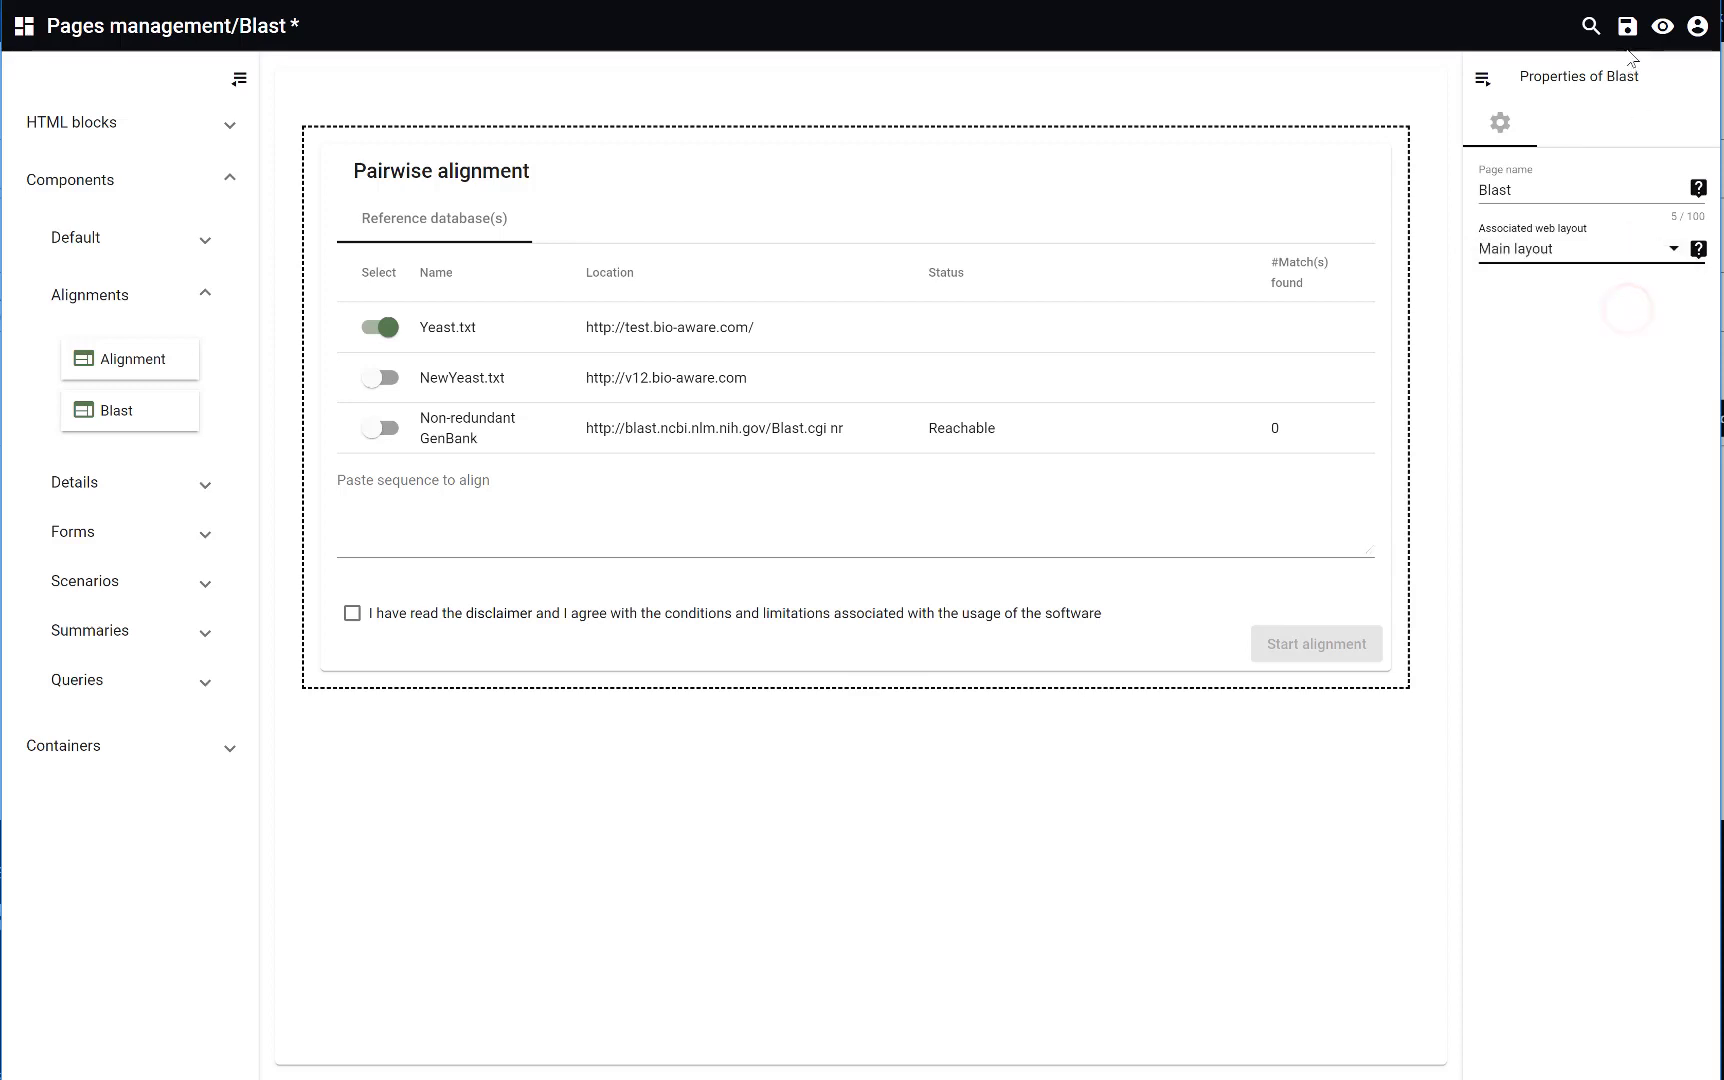
{"action": "left_click", "coordinate": [1627, 26]}
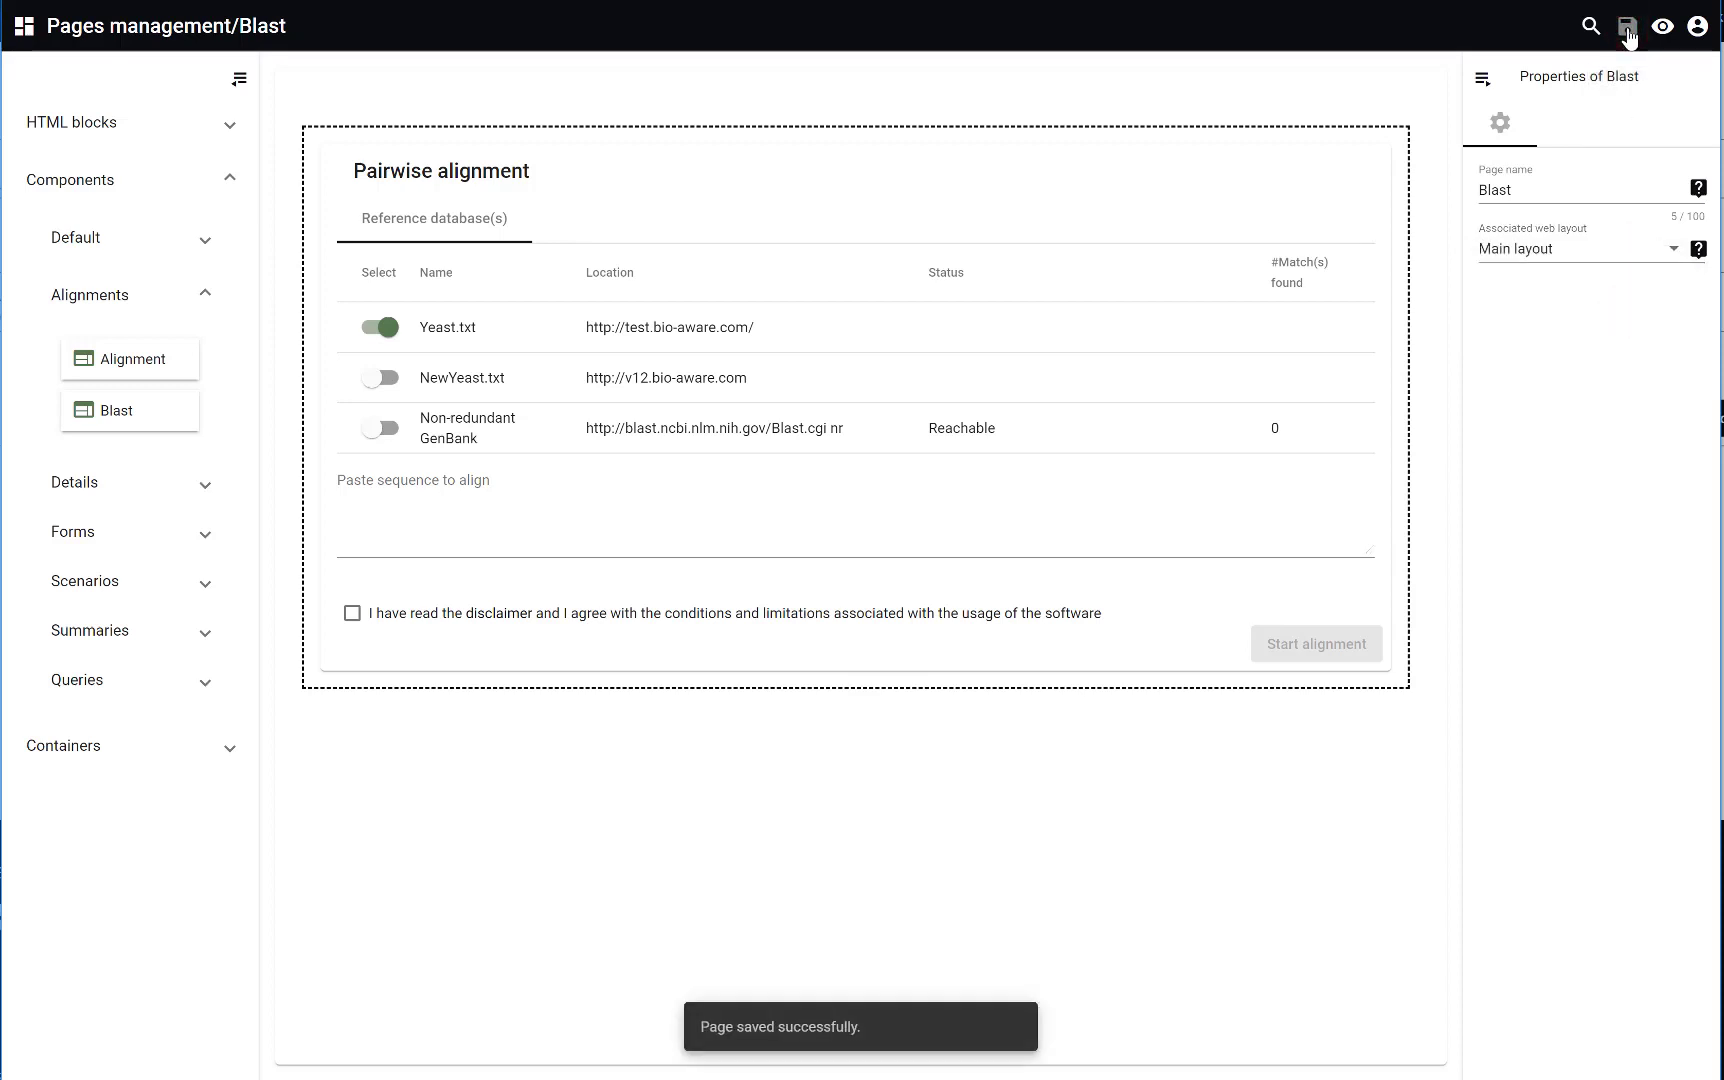
{"action": "left_click", "coordinate": [1664, 26]}
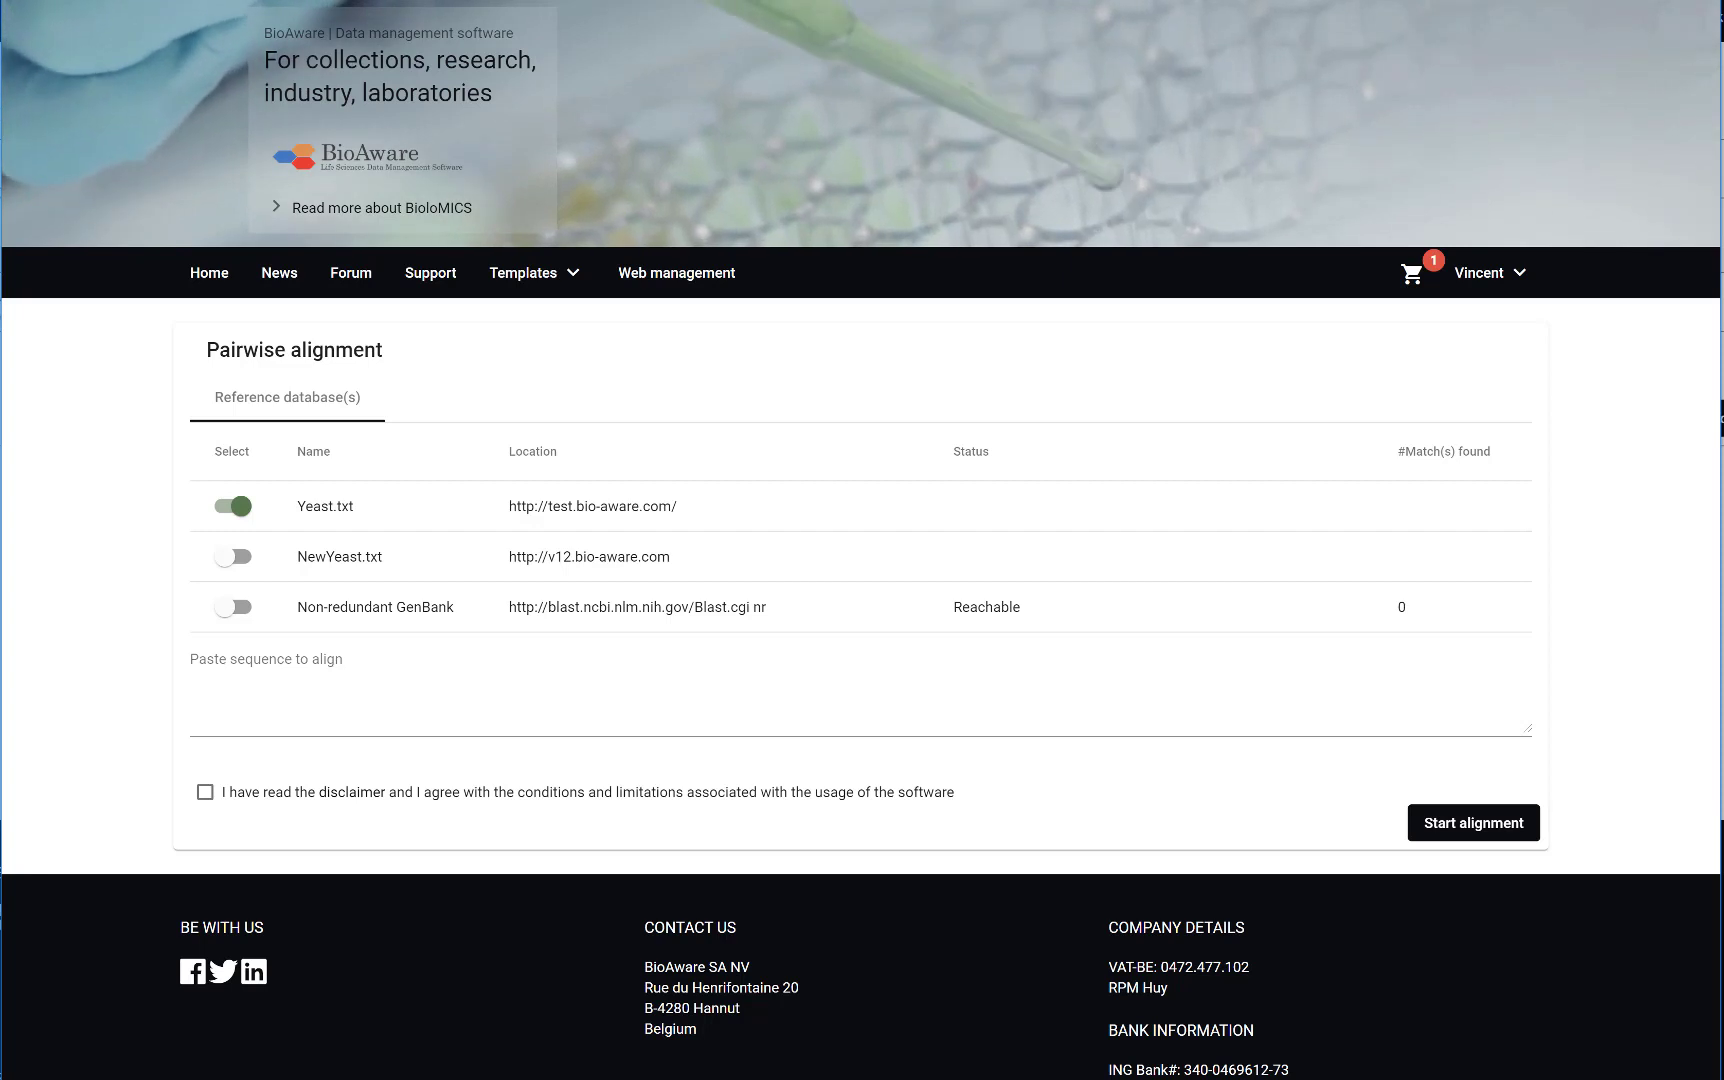